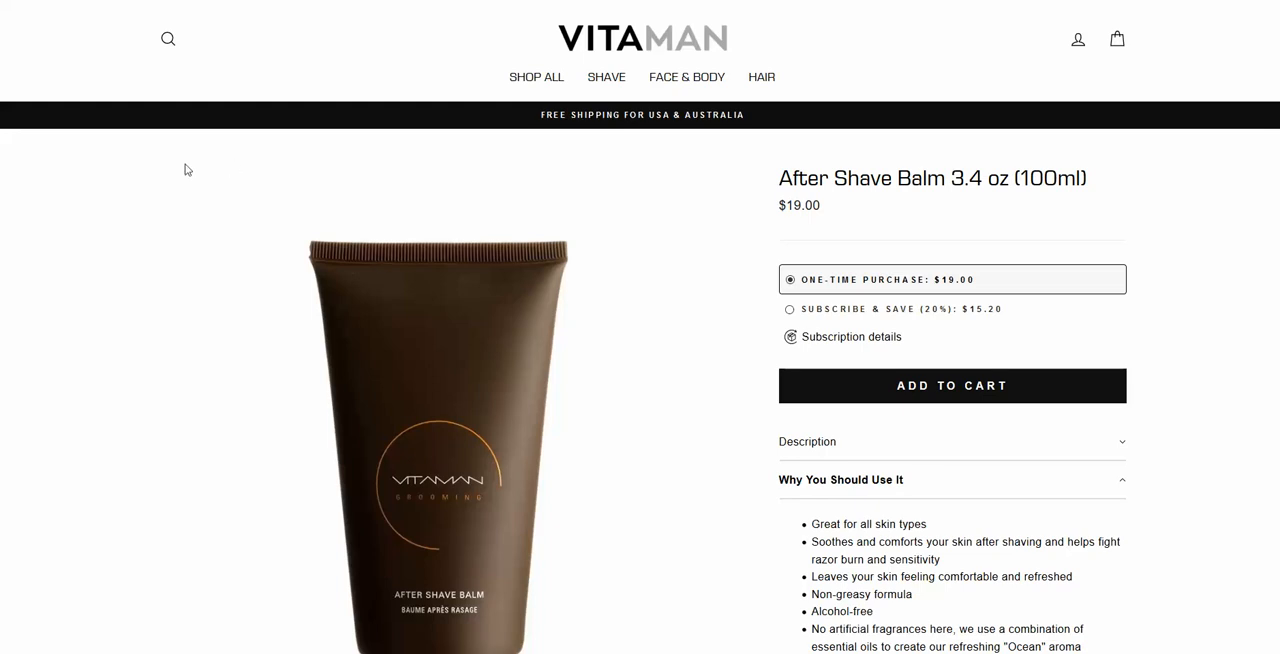
{"action": "mouse_move", "coordinate": [447, 169]}
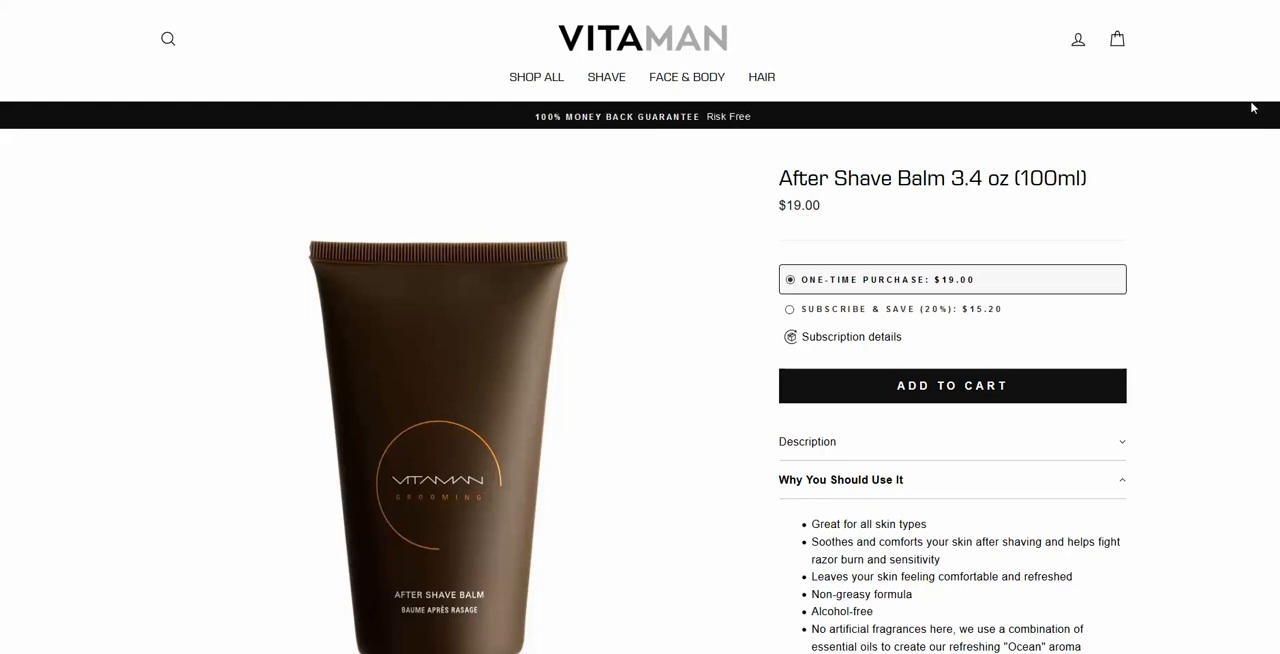
Step: Copy the vitaman GIF's direct GIF image link from Giphy's Links panel
{"action": "scroll", "scroll_direction": "down", "scroll_amount": 3}
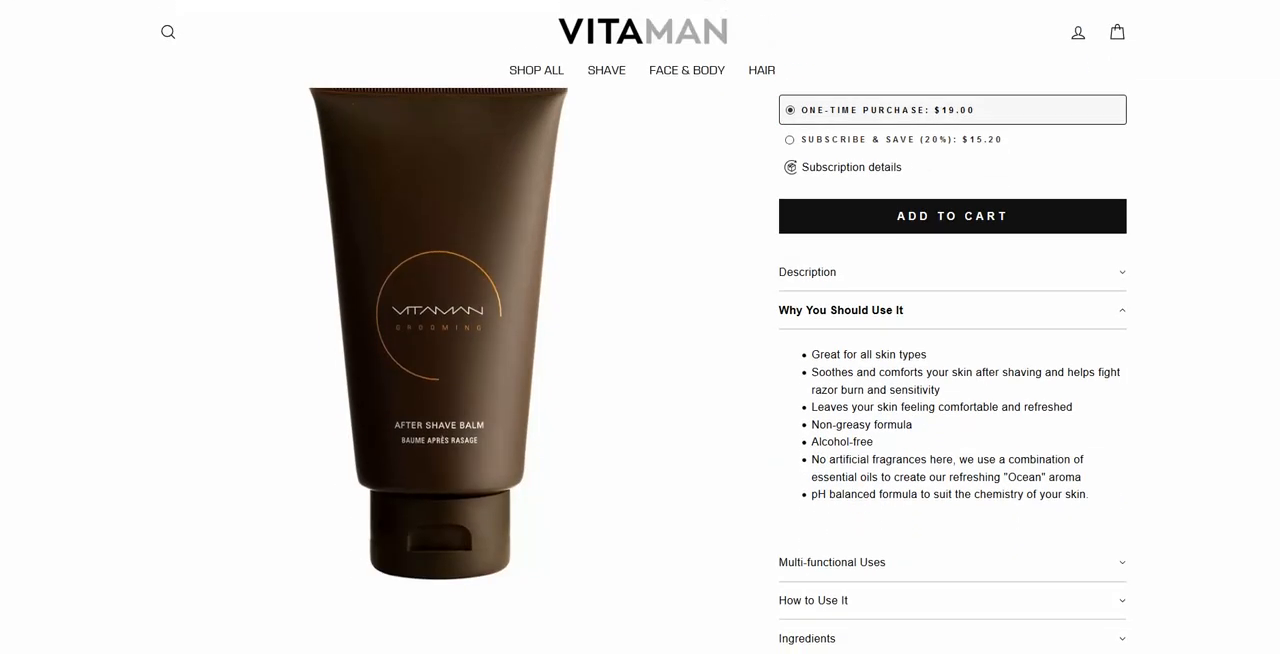
{"action": "scroll", "scroll_direction": "down", "scroll_amount": 3}
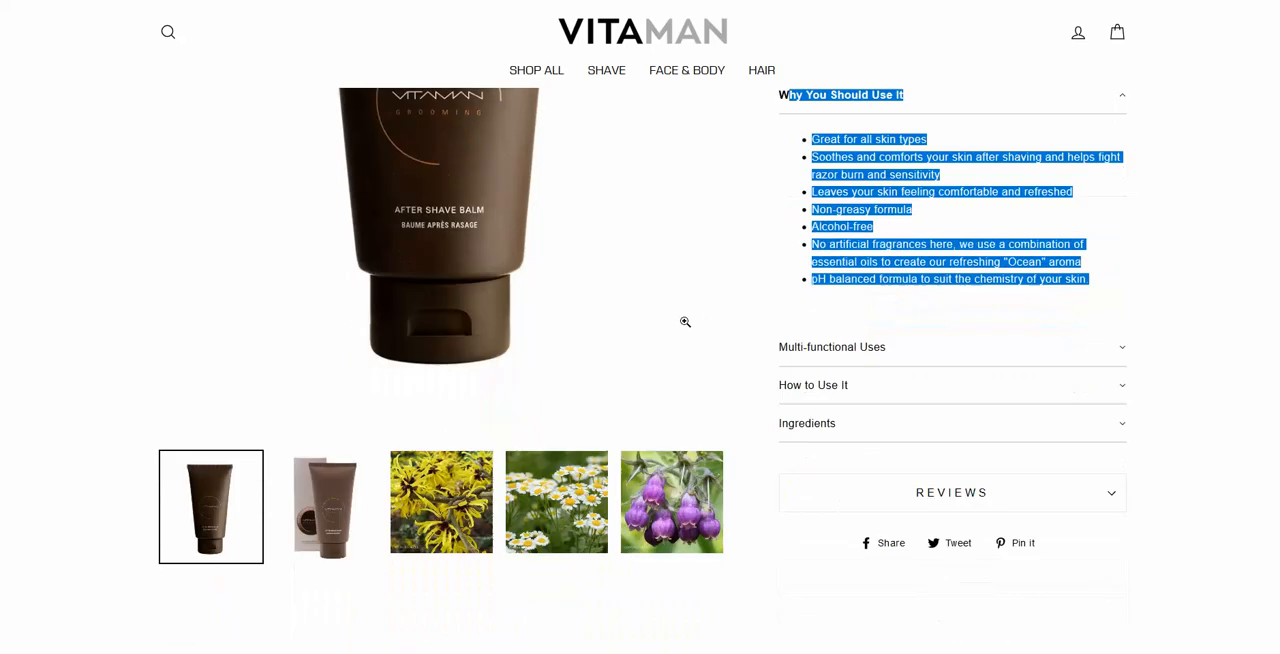
{"action": "scroll", "scroll_direction": "down", "scroll_amount": 3}
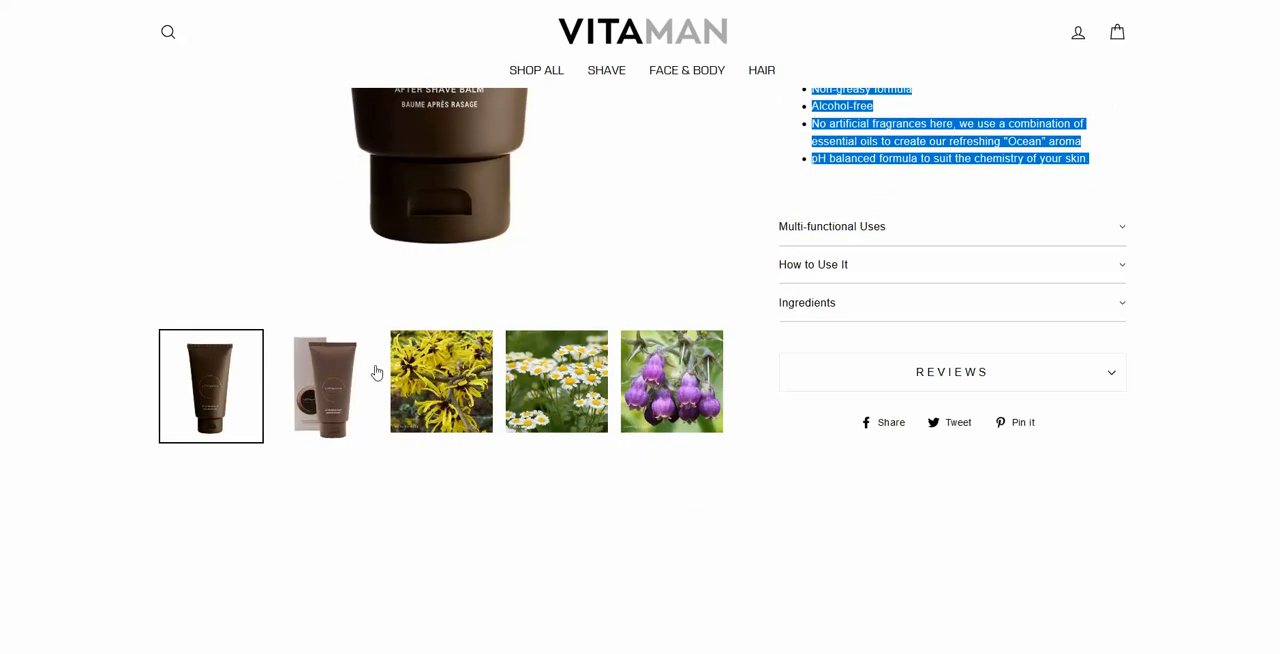
{"action": "mouse_move", "coordinate": [528, 381]}
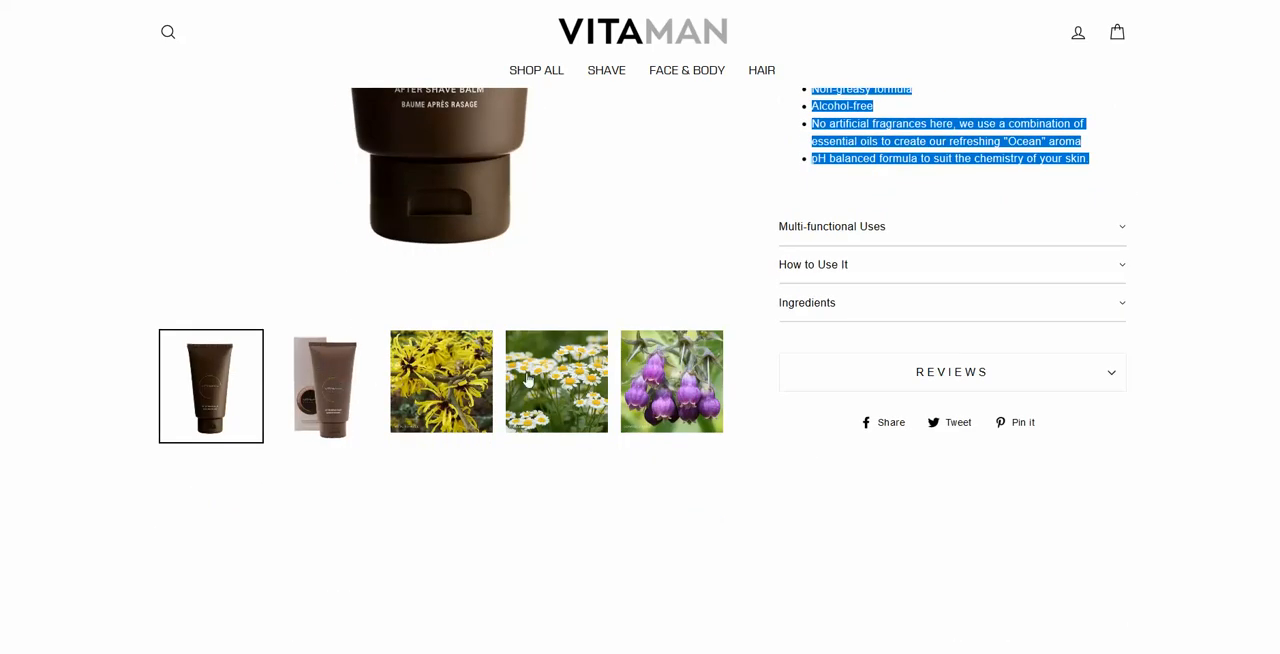
{"action": "mouse_move", "coordinate": [362, 401]}
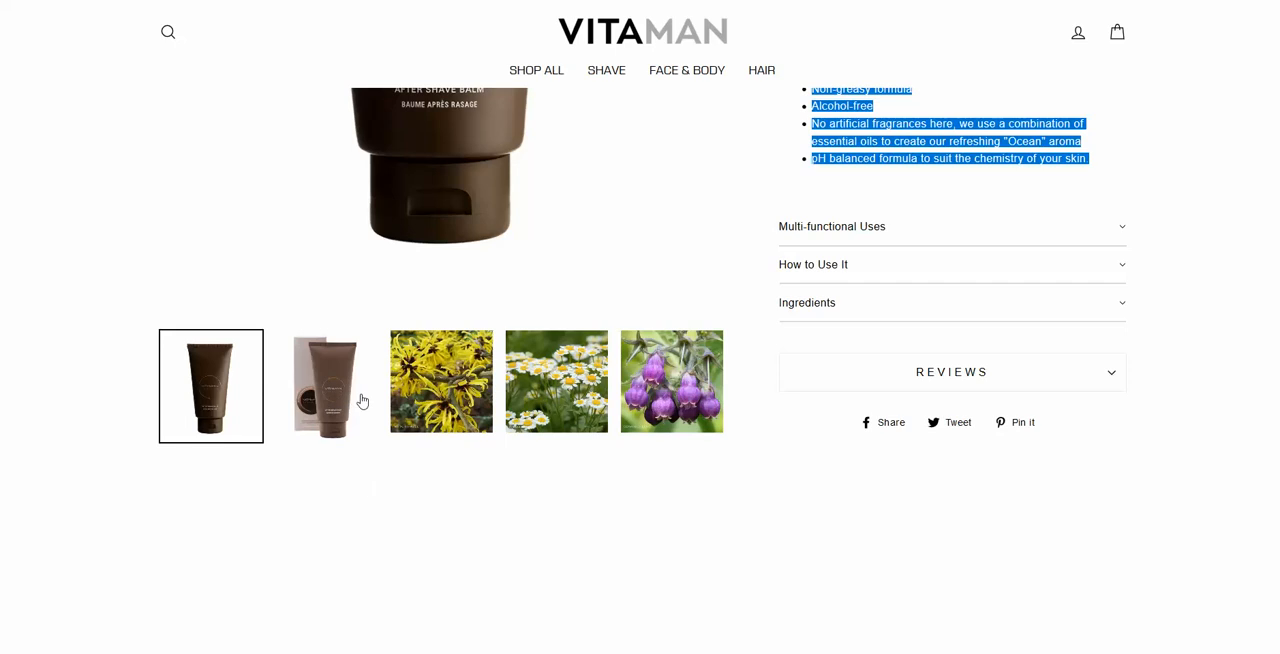
{"action": "mouse_move", "coordinate": [363, 401]}
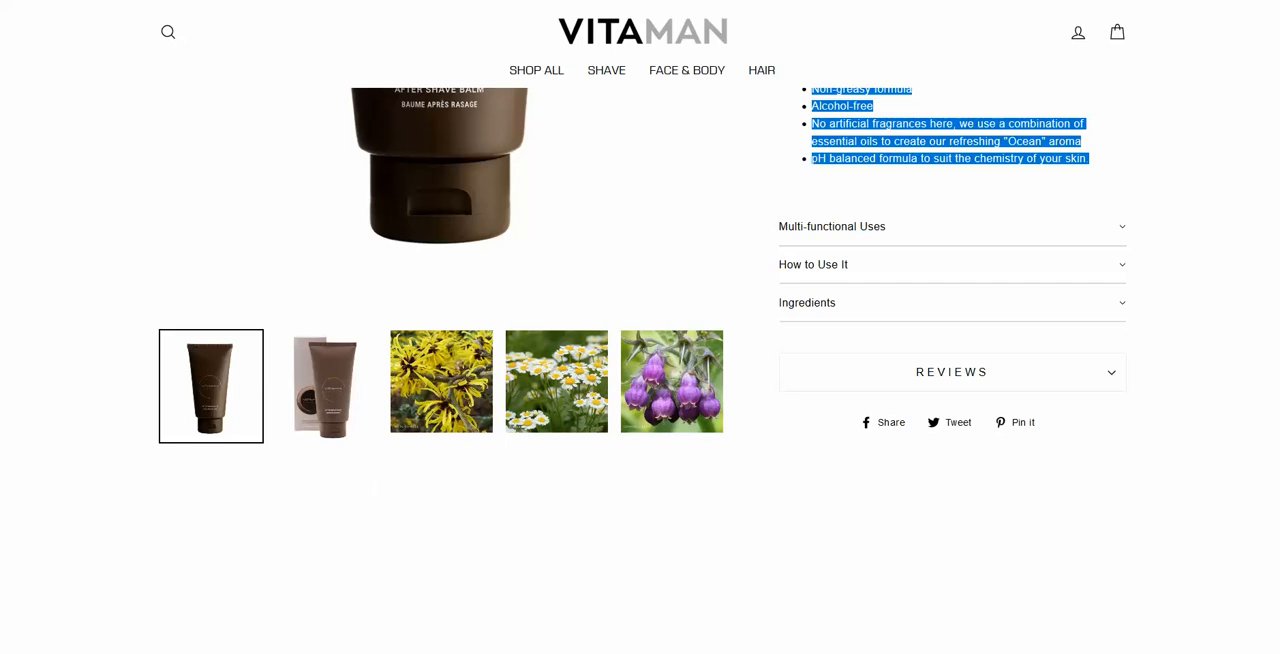
{"action": "mouse_move", "coordinate": [282, 456]}
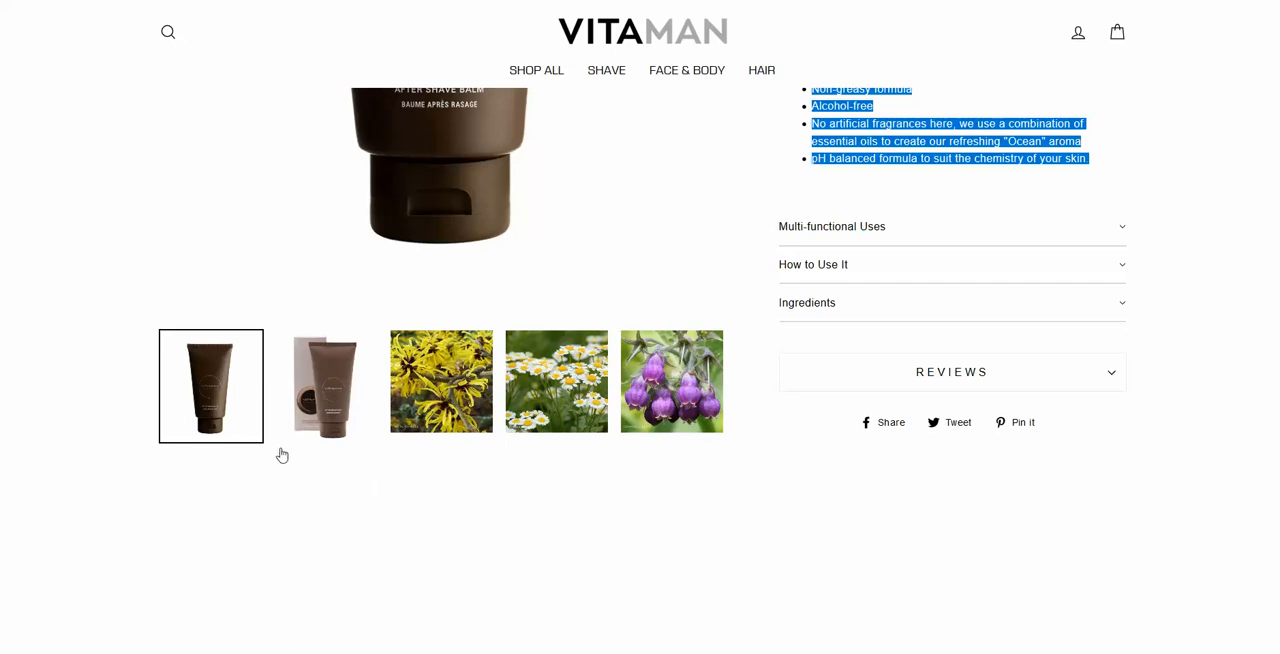
{"action": "mouse_move", "coordinate": [458, 421]}
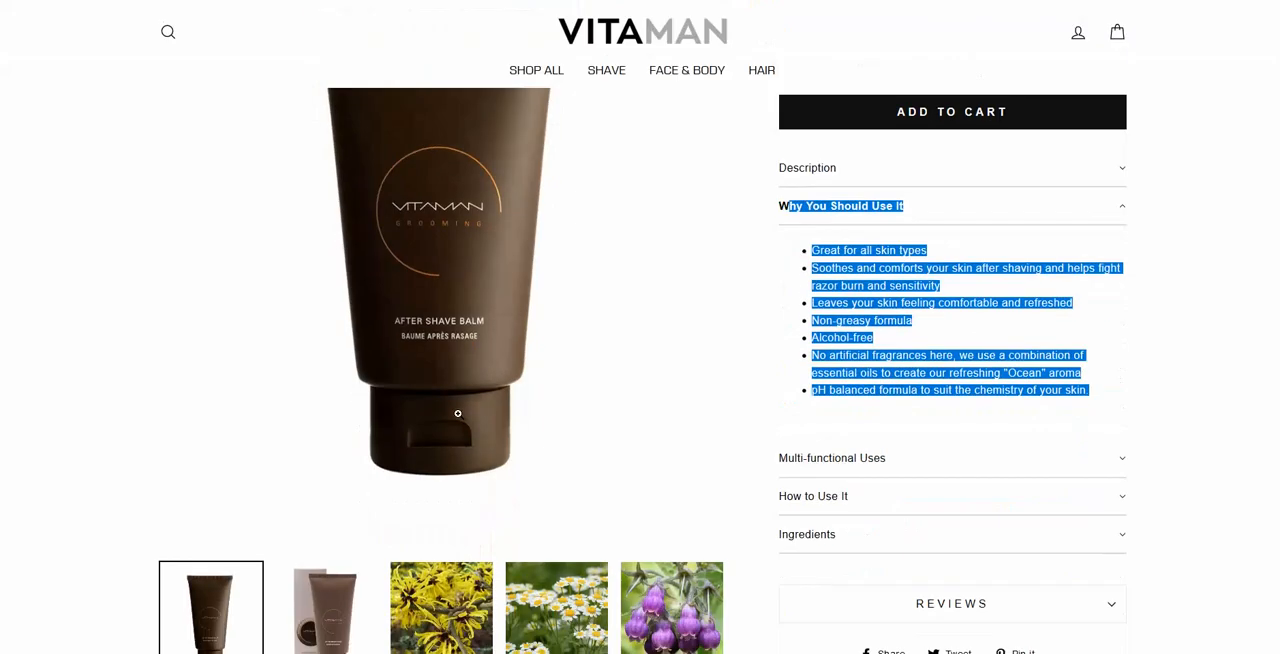
{"action": "scroll", "scroll_direction": "down", "scroll_amount": 3}
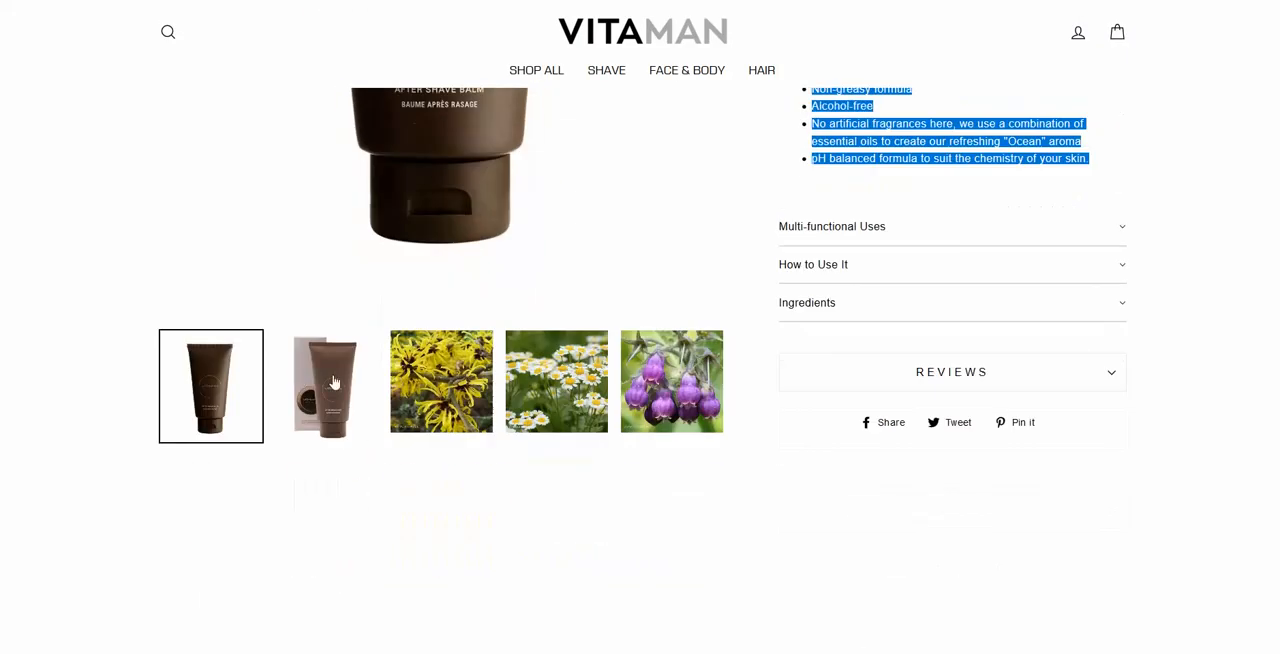
{"action": "mouse_move", "coordinate": [306, 352]}
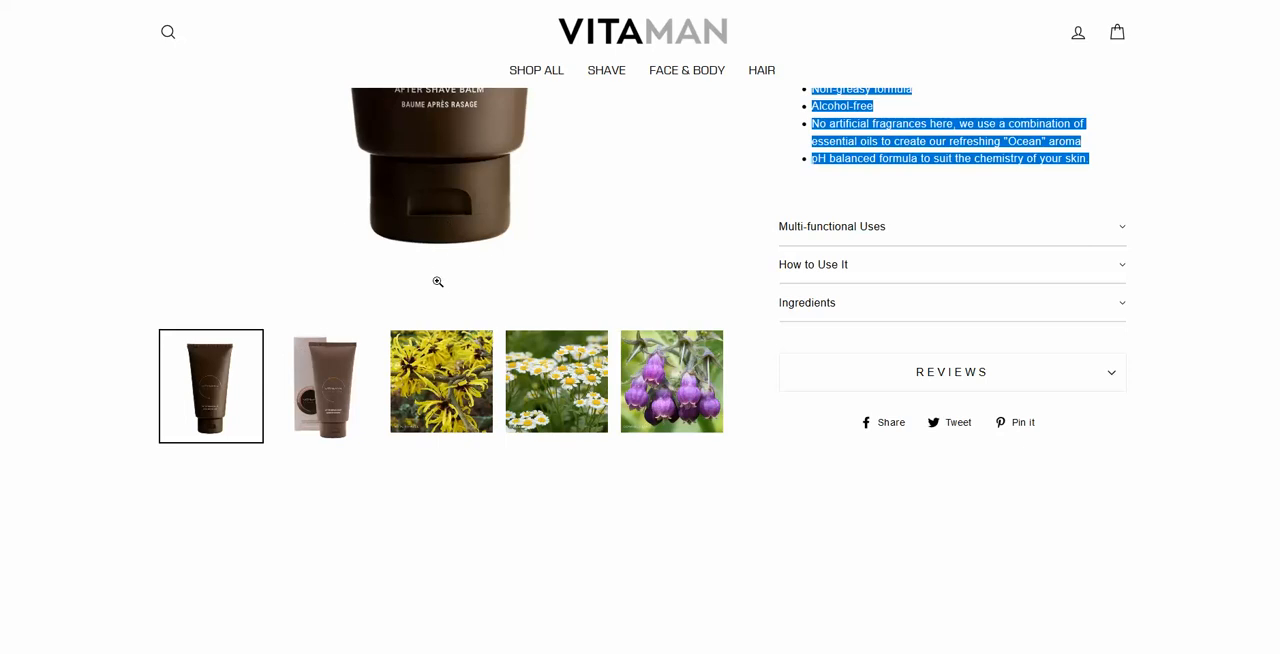
{"action": "mouse_move", "coordinate": [1106, 174]}
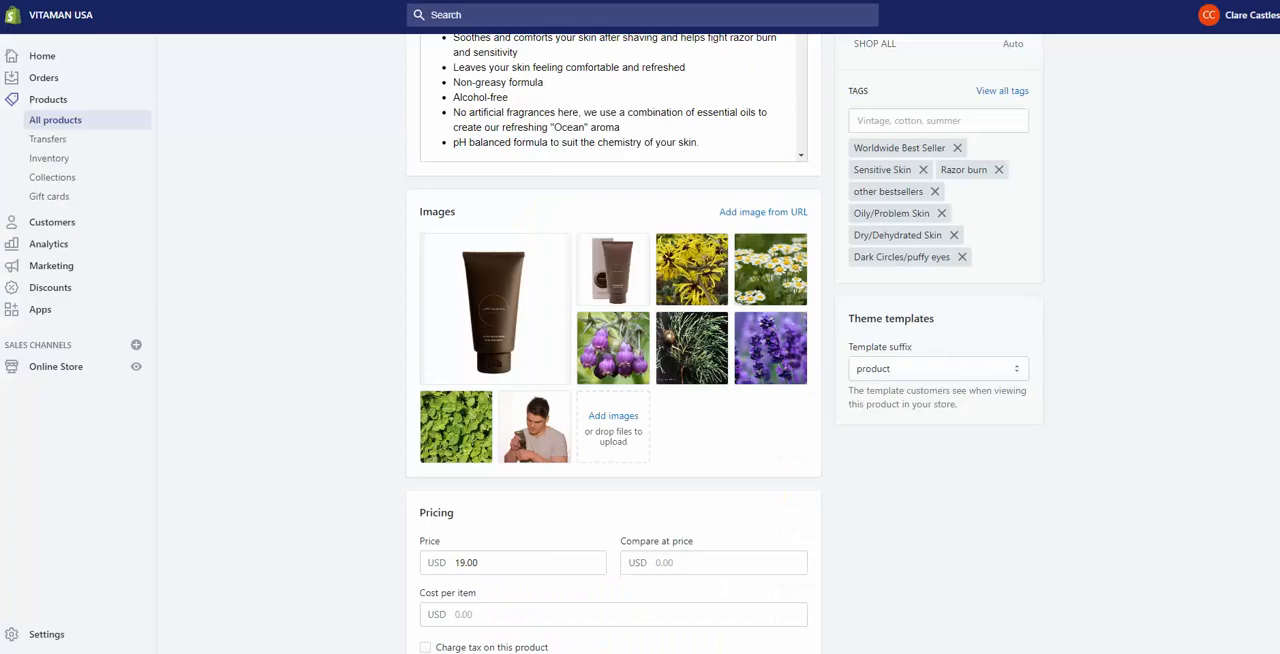
{"action": "mouse_move", "coordinate": [310, 255]}
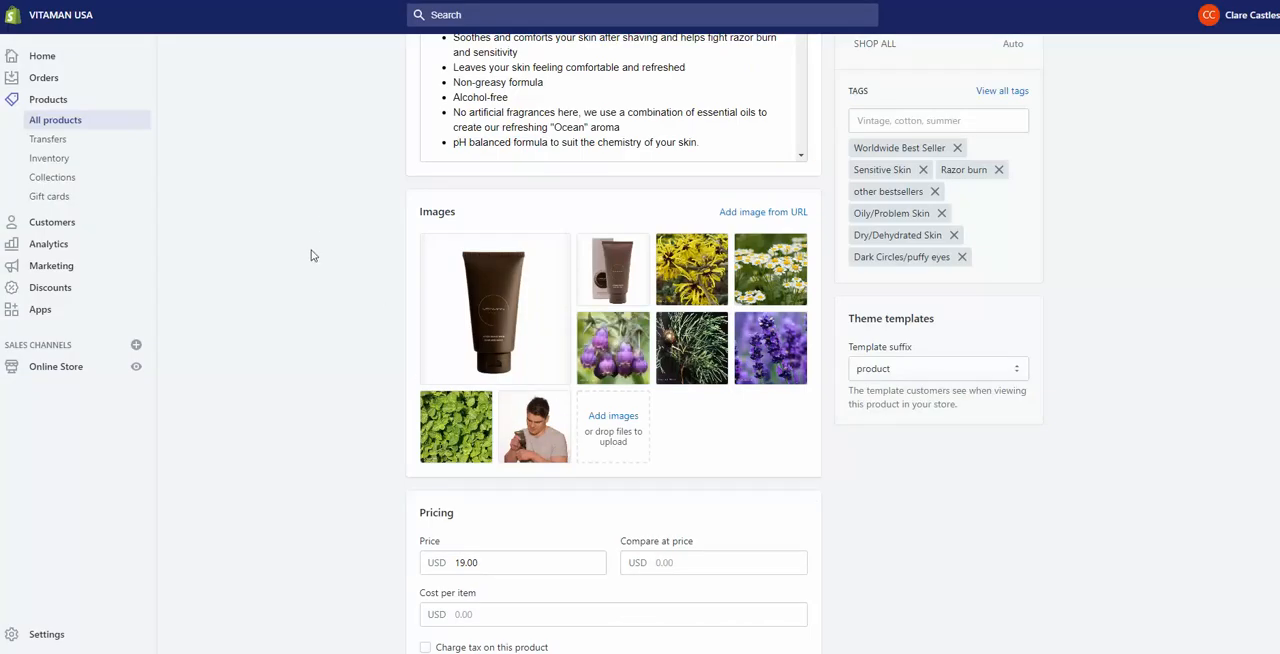
{"action": "mouse_move", "coordinate": [691, 347]}
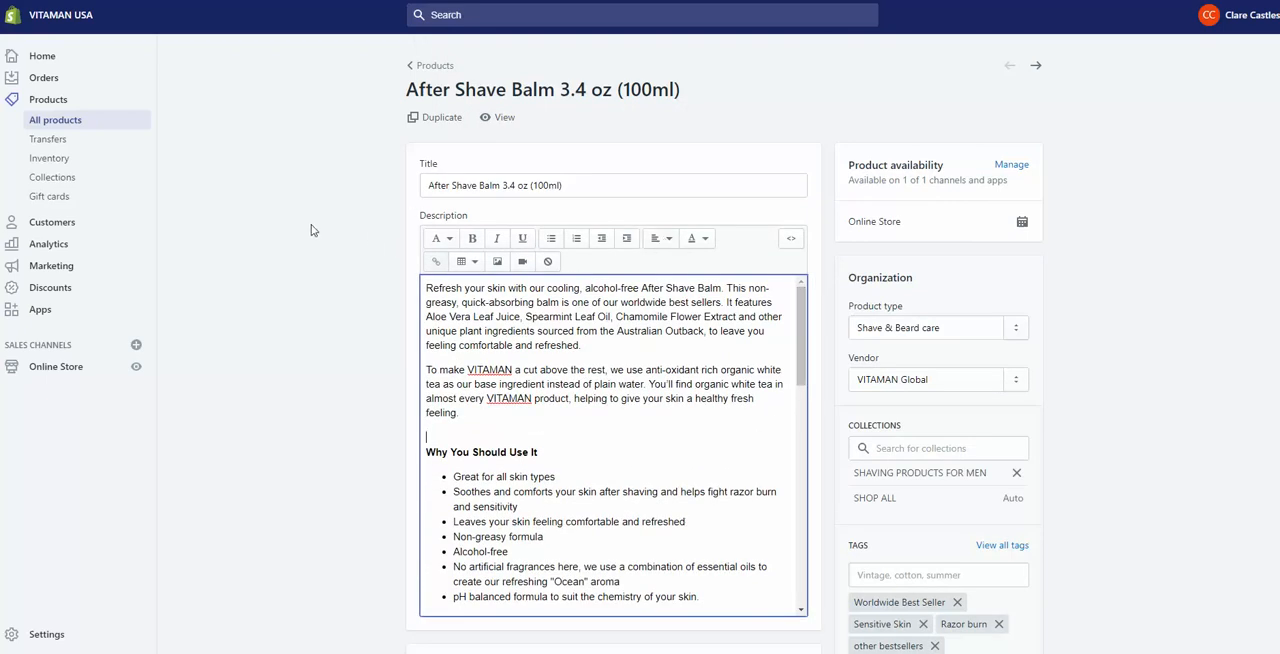
{"action": "mouse_move", "coordinate": [274, 231]}
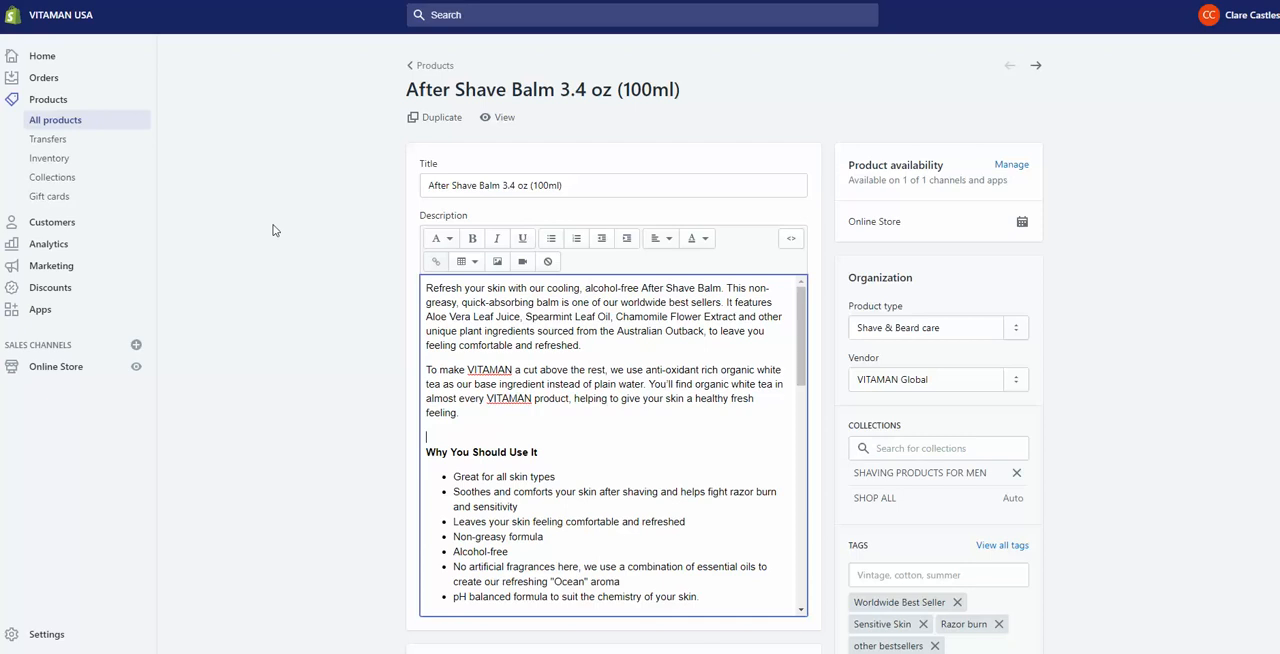
{"action": "left_click", "coordinate": [504, 117]}
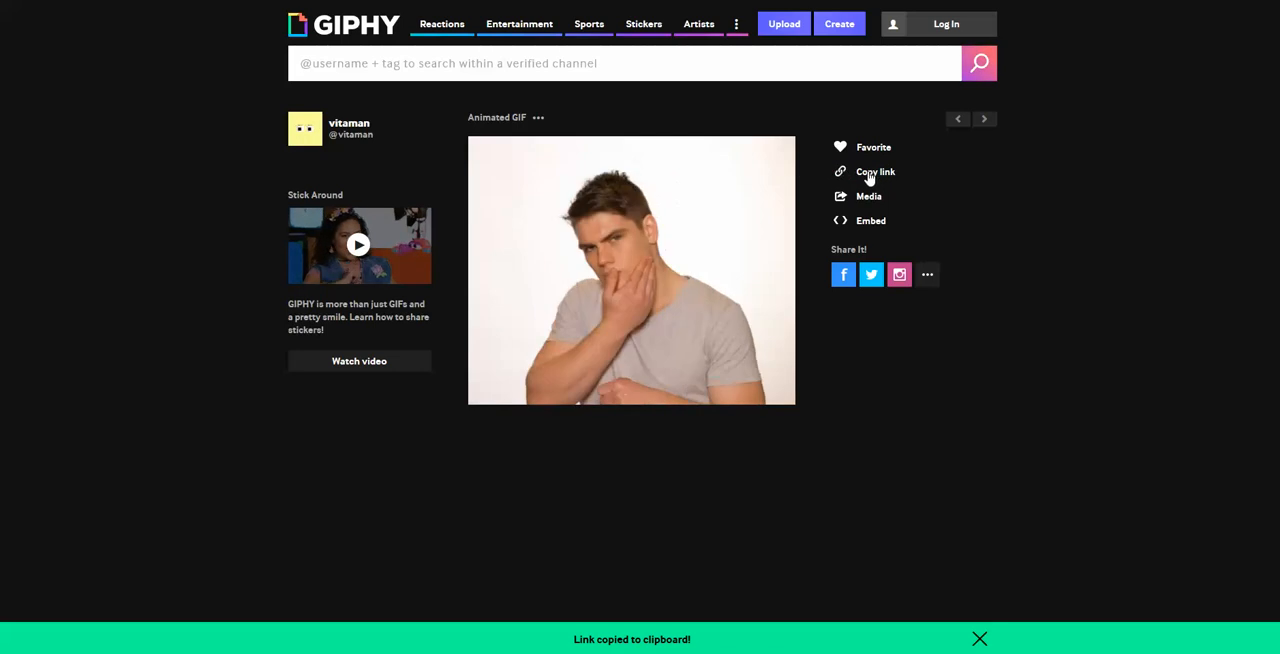
{"action": "left_click", "coordinate": [875, 171]}
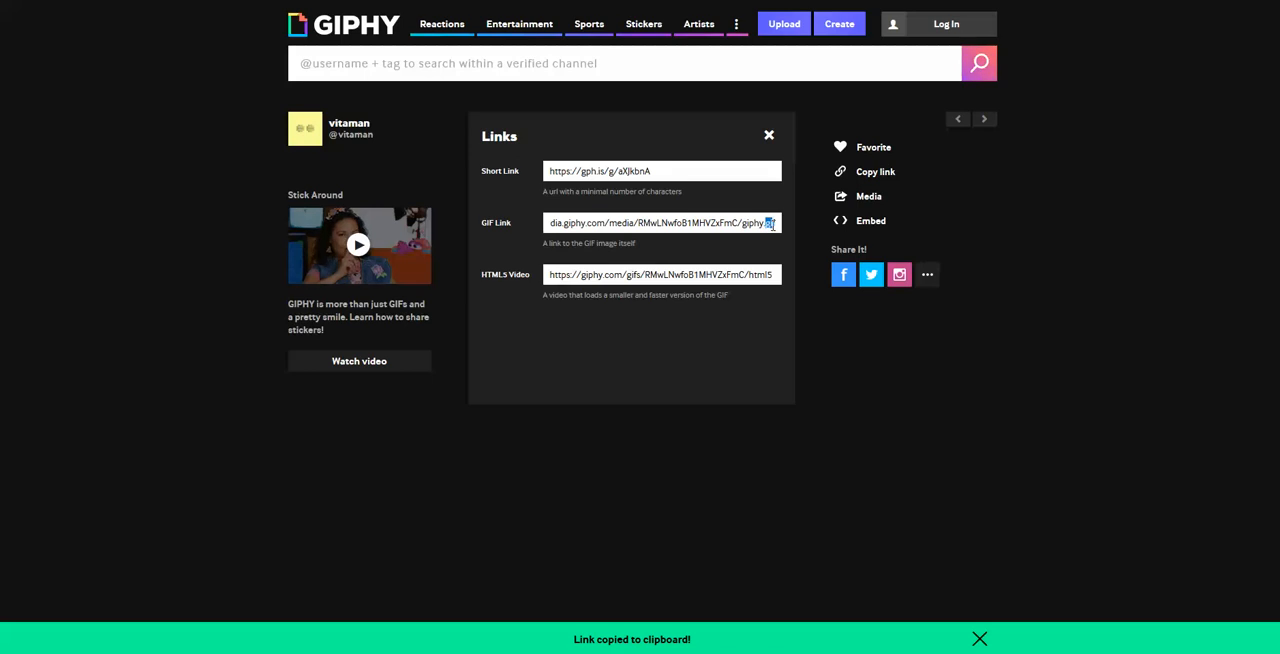
{"action": "triple_click", "coordinate": [662, 222]}
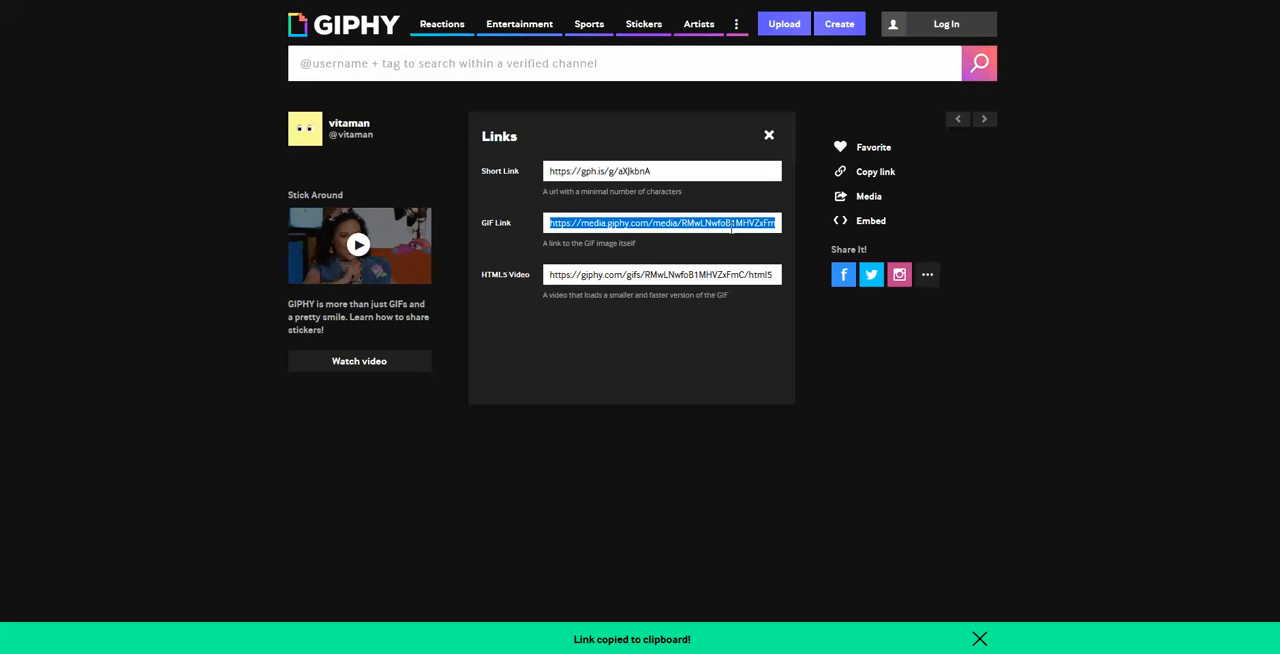
{"action": "right_click", "coordinate": [663, 222]}
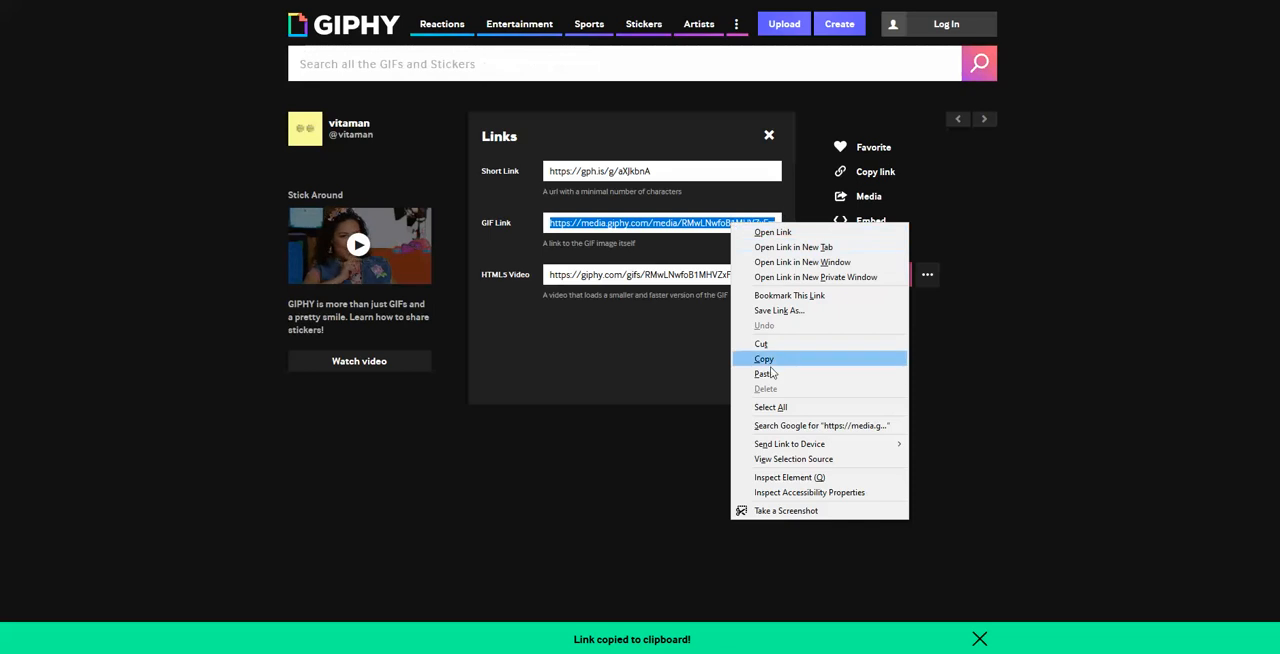
{"action": "left_click", "coordinate": [763, 359]}
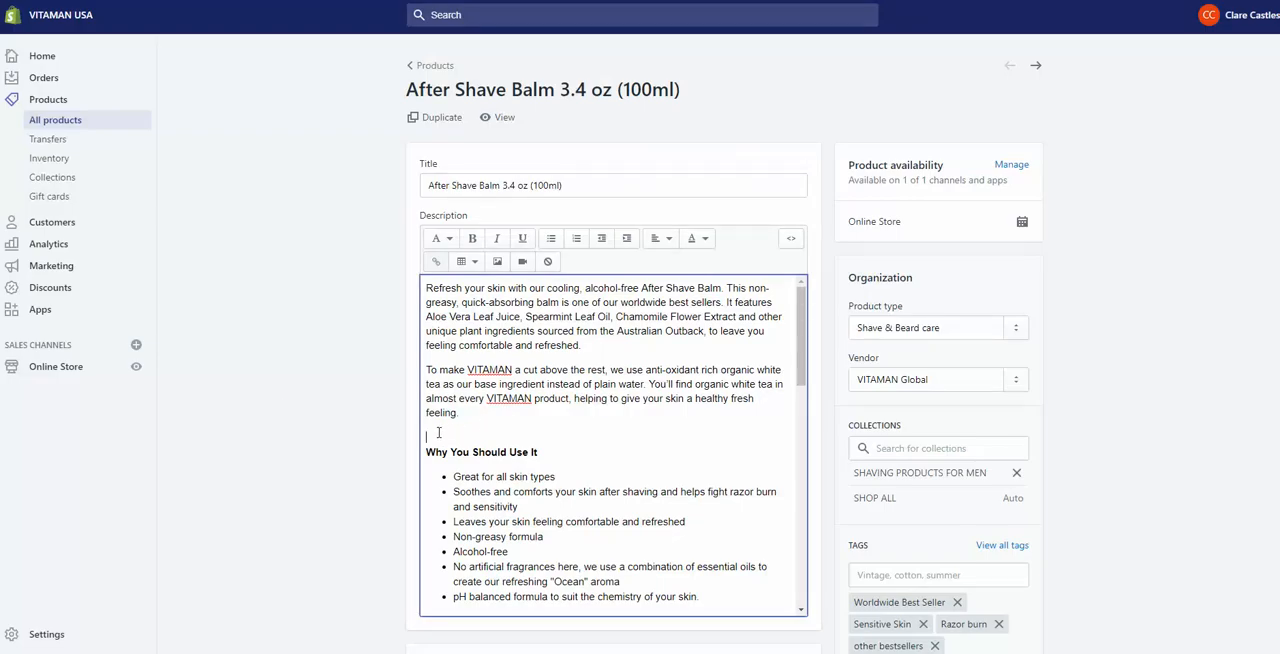
{"action": "mouse_move", "coordinate": [426, 432]}
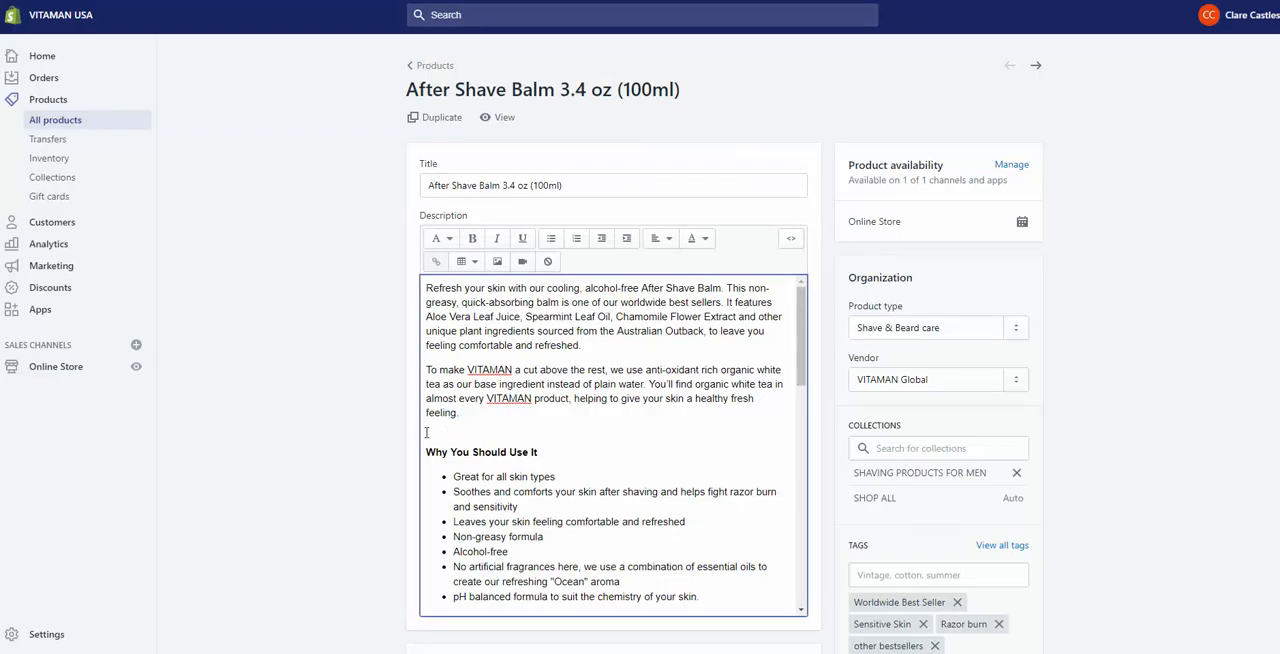
{"action": "mouse_move", "coordinate": [497, 261]}
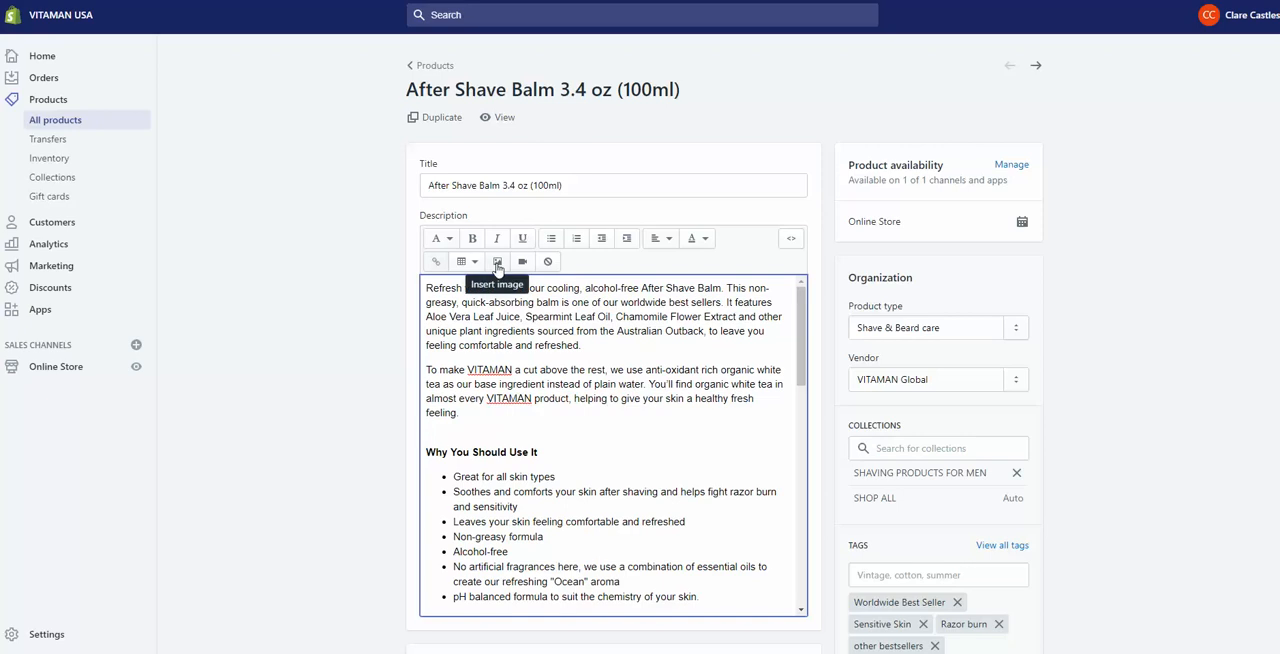
{"action": "left_click", "coordinate": [497, 261]}
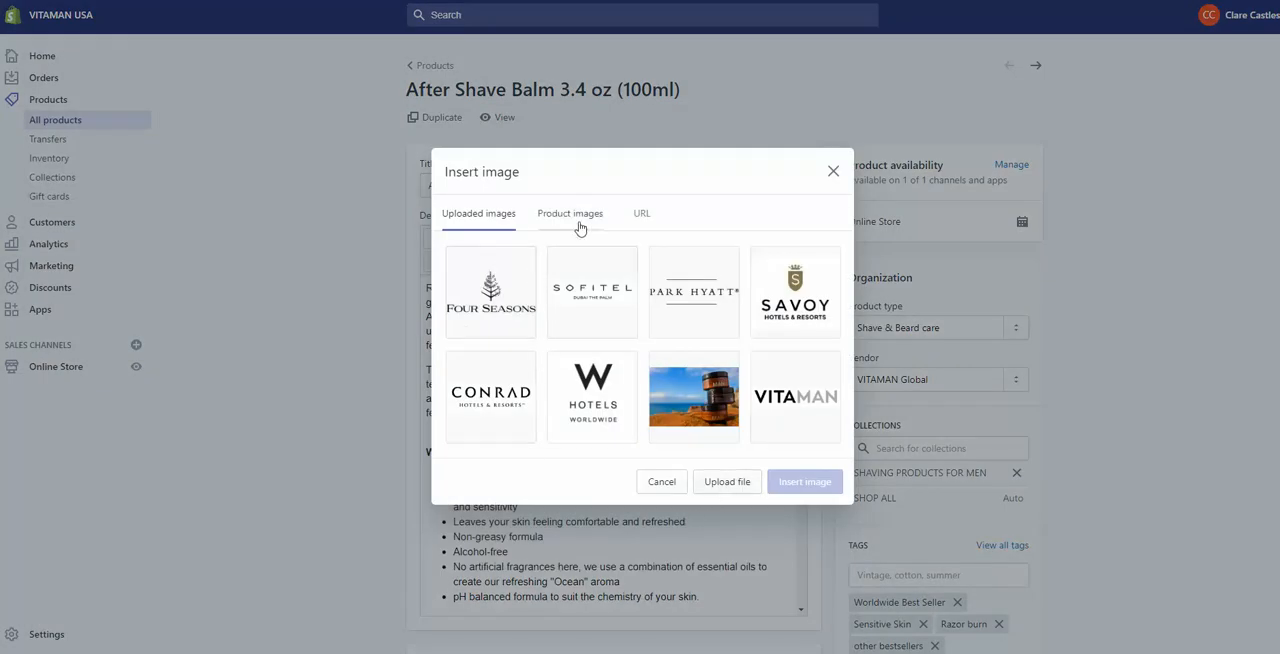
{"action": "left_click", "coordinate": [641, 213]}
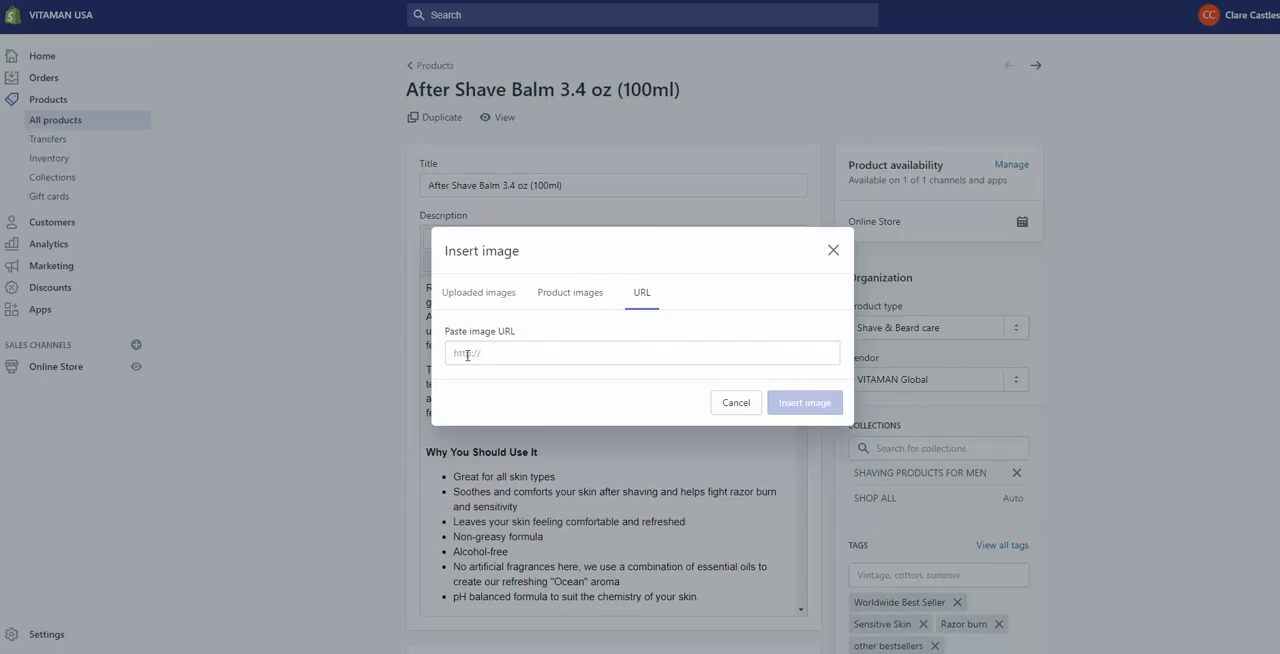
{"action": "type", "text": "https://media.giphy.com/media/RMwLNwfoB1MHVZxFmC/giphy.gif"}
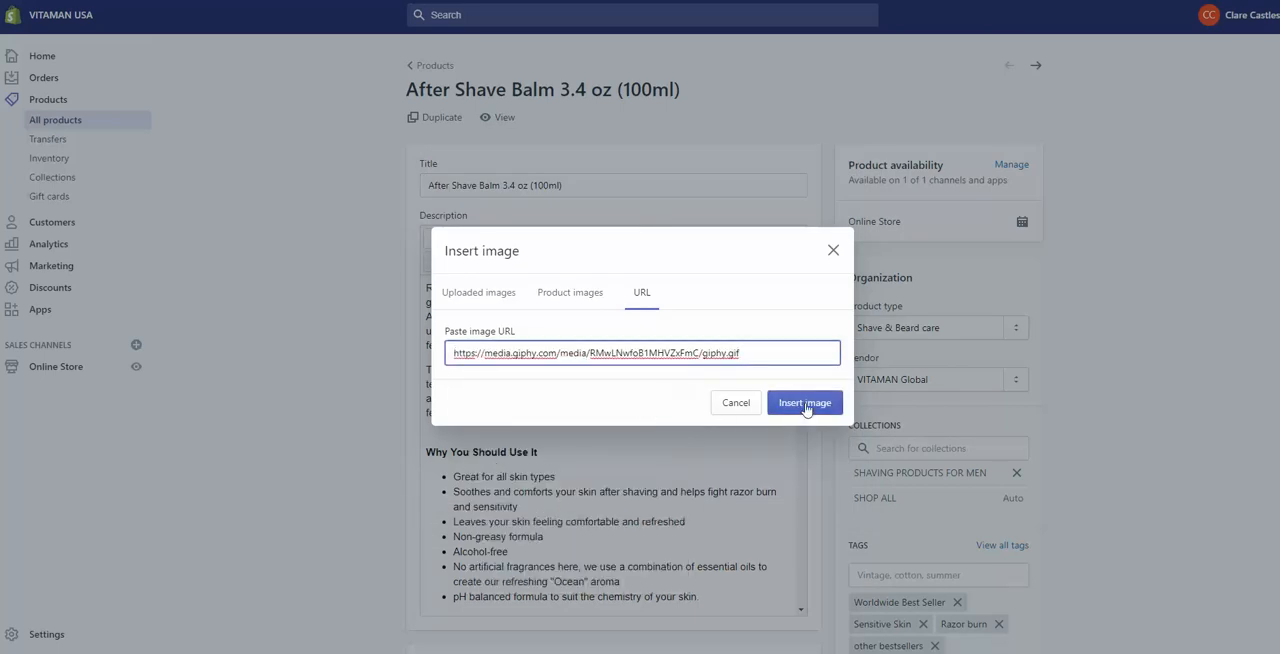
{"action": "left_click", "coordinate": [804, 402]}
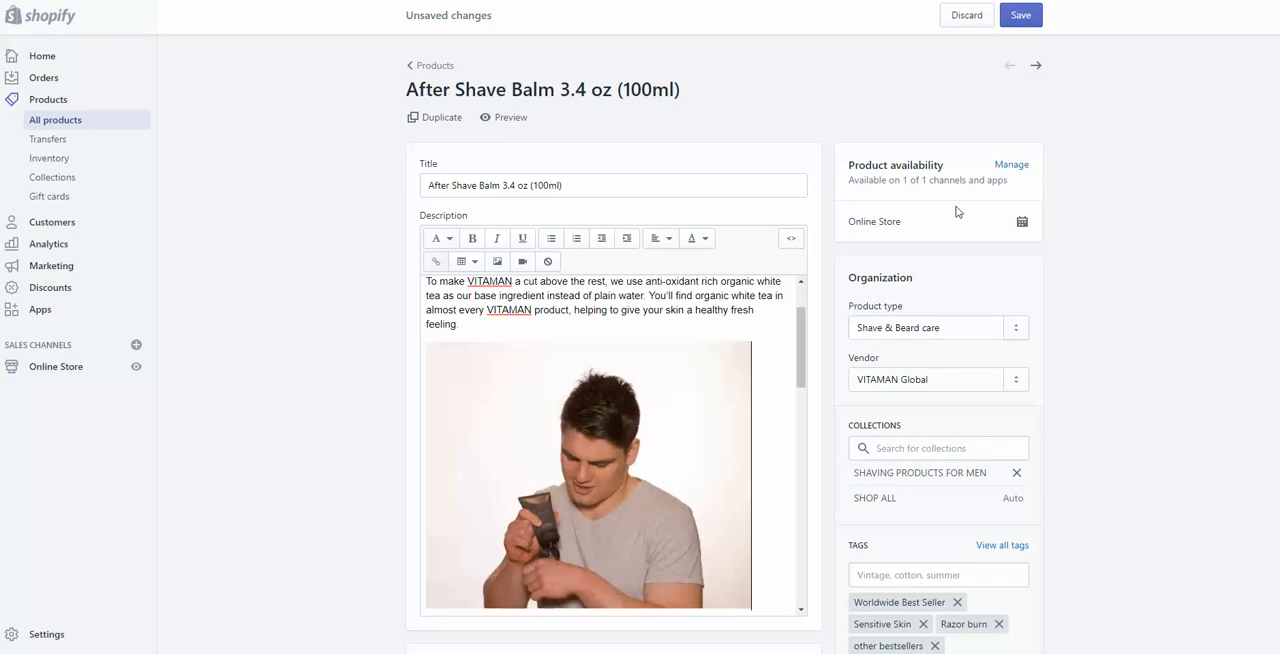
{"action": "left_click", "coordinate": [1020, 15]}
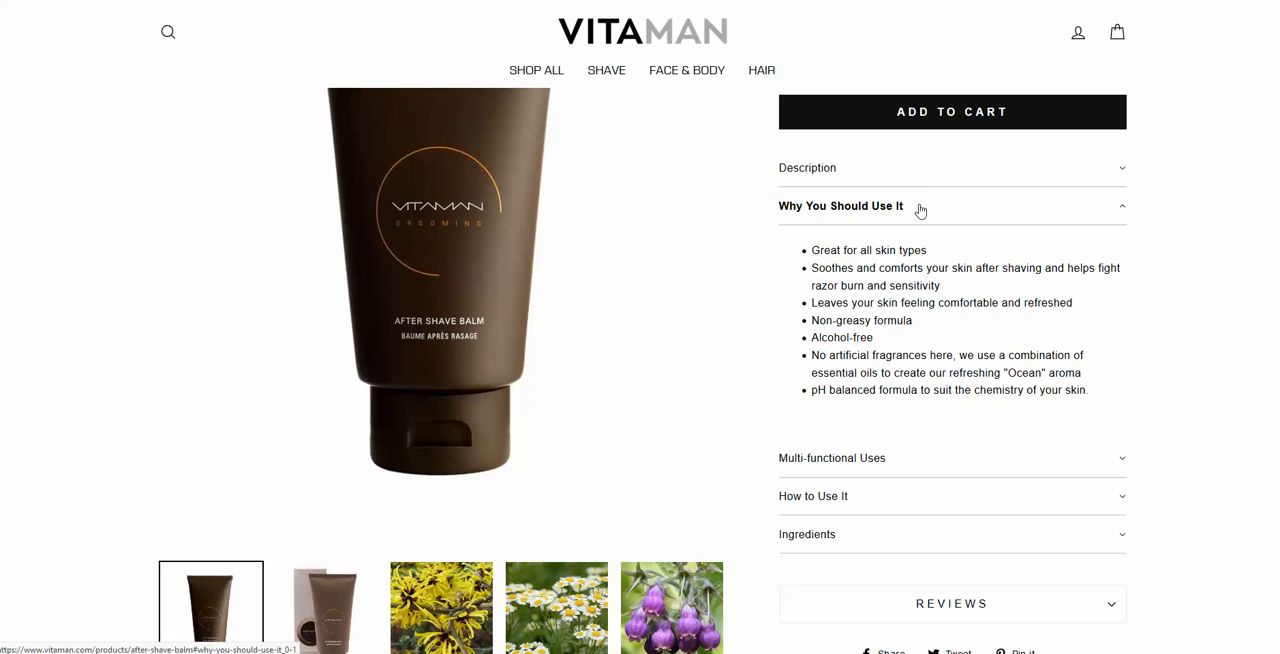
Step: Scroll the After Shave Balm product page and expand its Description section
{"action": "scroll", "scroll_direction": "down", "scroll_amount": 3}
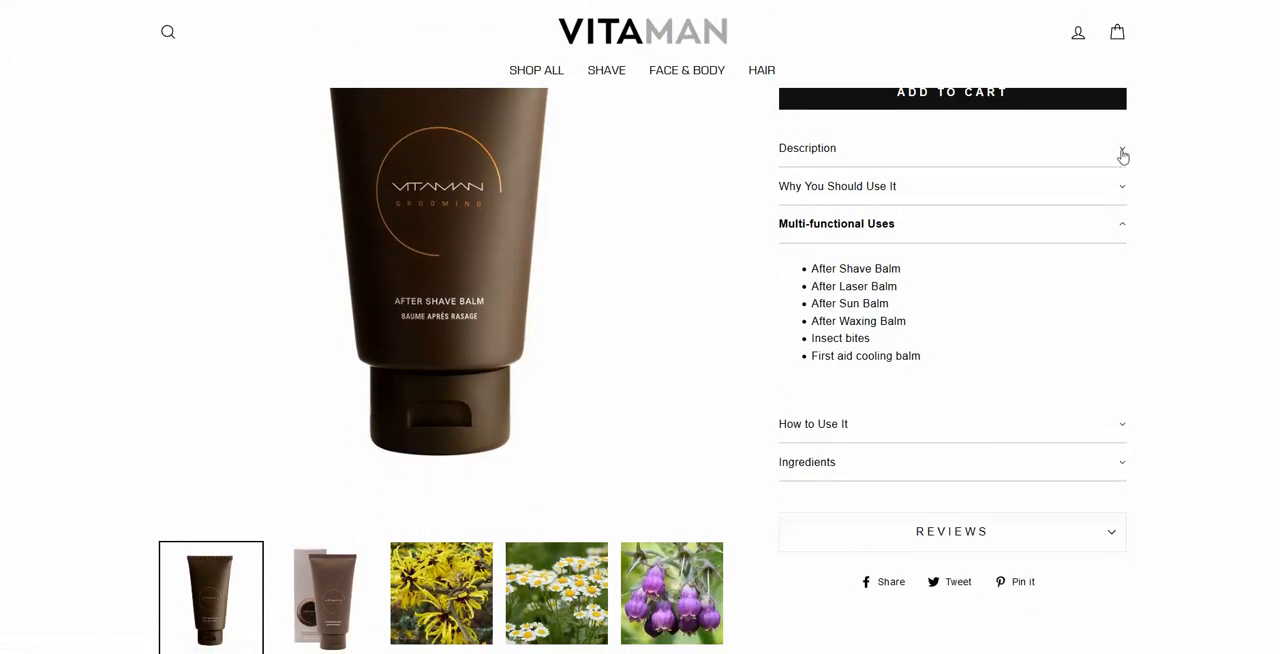
{"action": "left_click", "coordinate": [808, 148]}
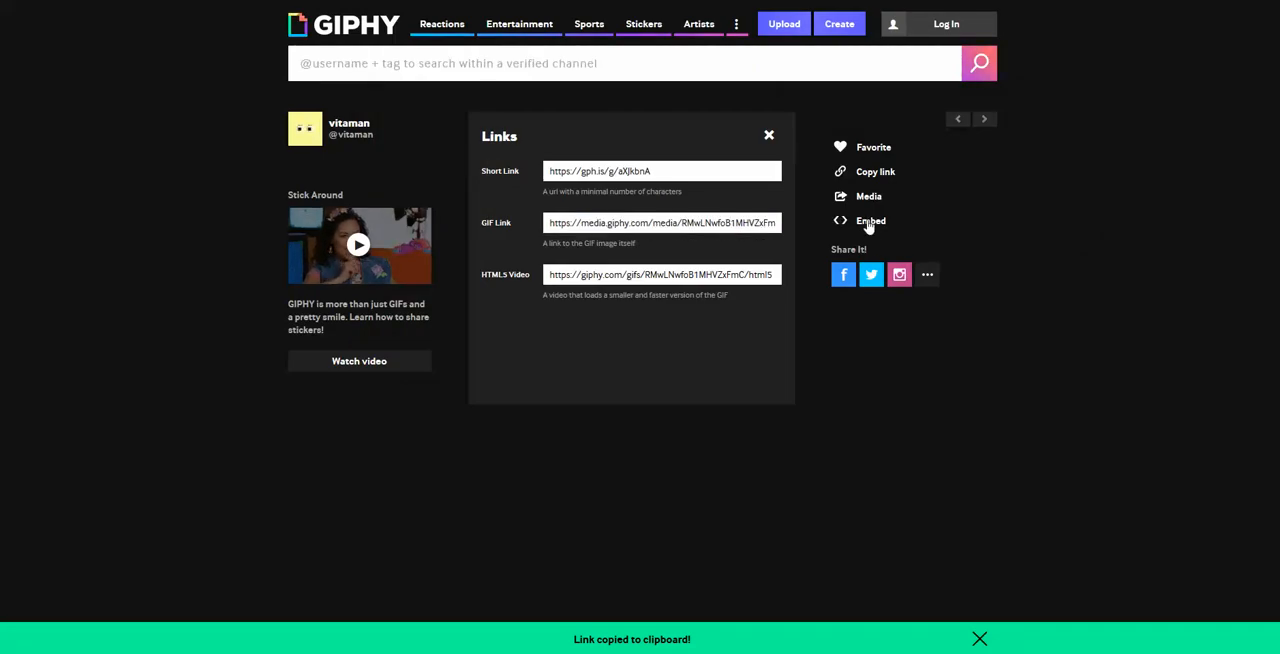
Step: Copy the vitaman GIF's embed code from Giphy's Links panel
{"action": "left_click", "coordinate": [870, 221]}
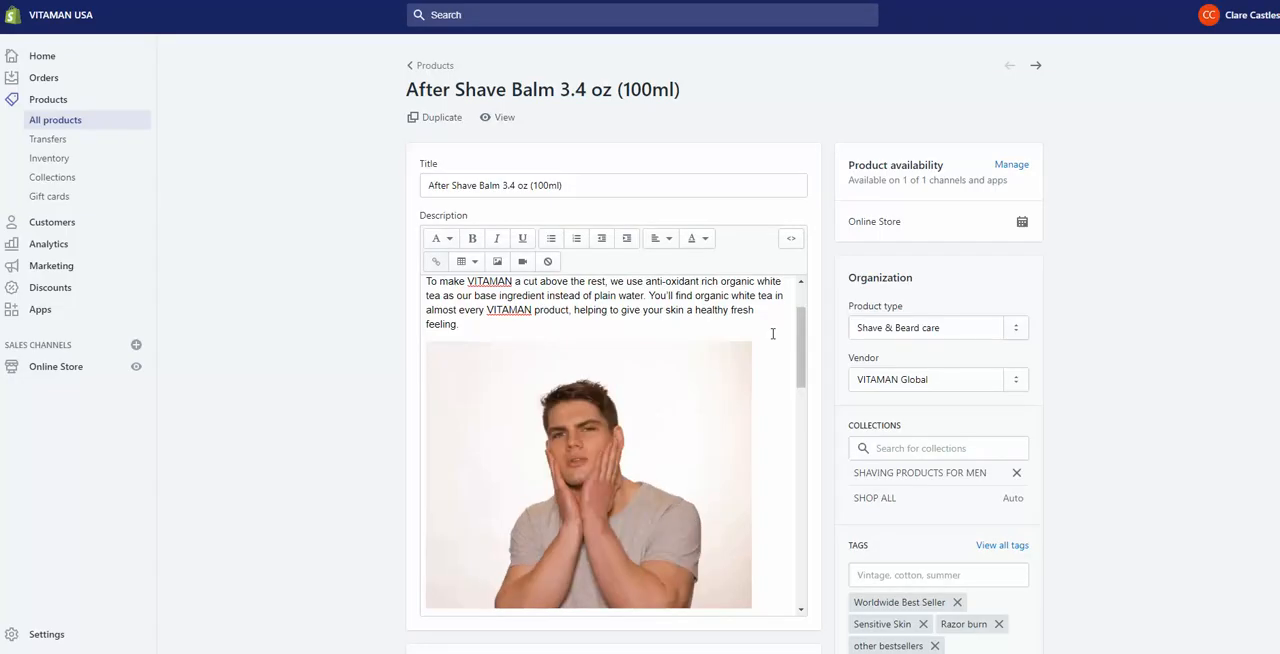
Step: Paste the Giphy embed snippet at the end of the description's raw HTML
{"action": "scroll", "scroll_direction": "down", "scroll_amount": 3}
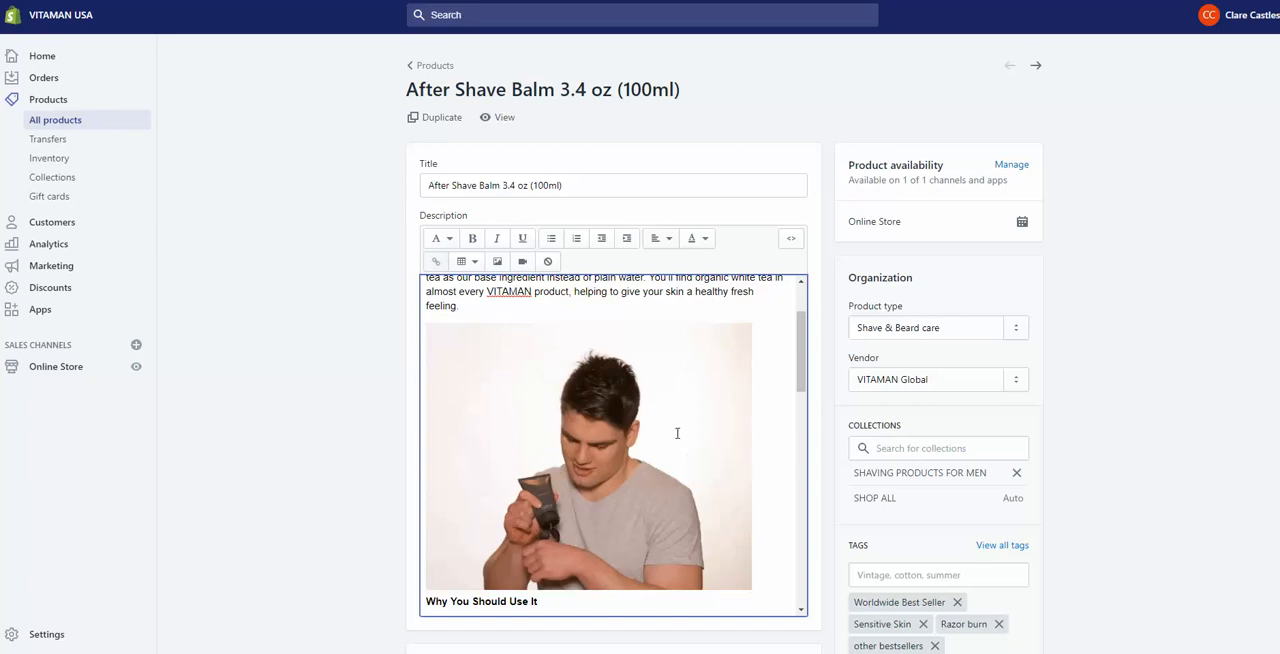
{"action": "mouse_move", "coordinate": [791, 238]}
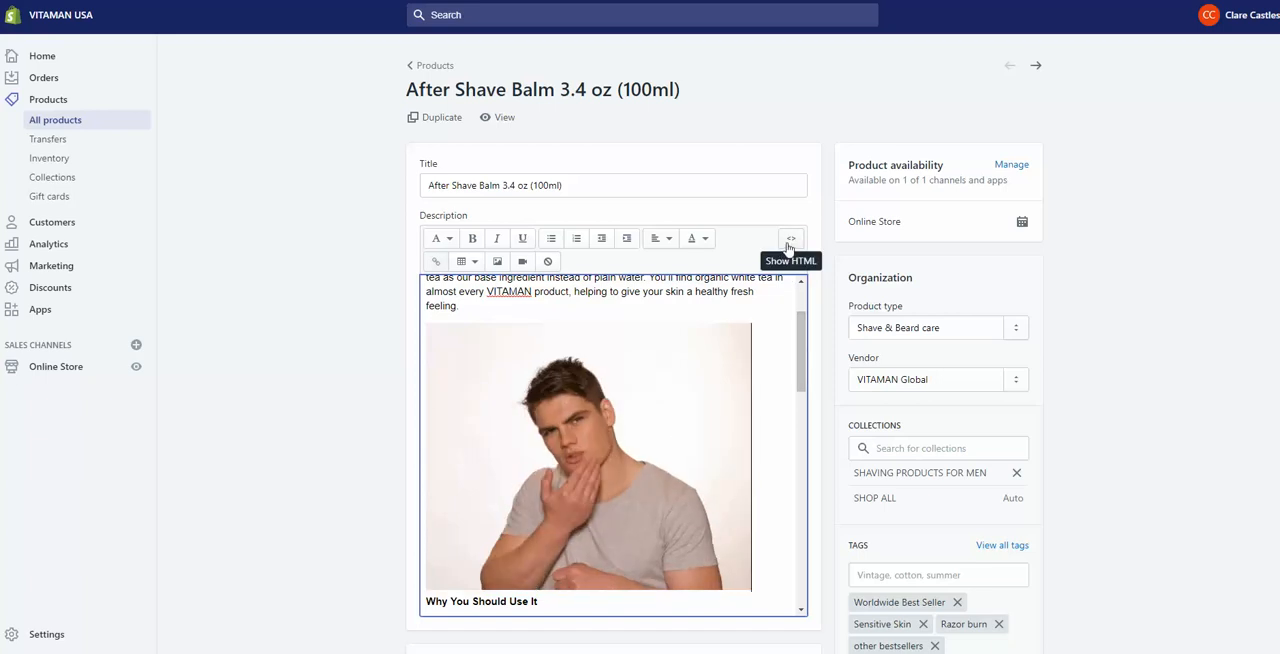
{"action": "left_click", "coordinate": [790, 238]}
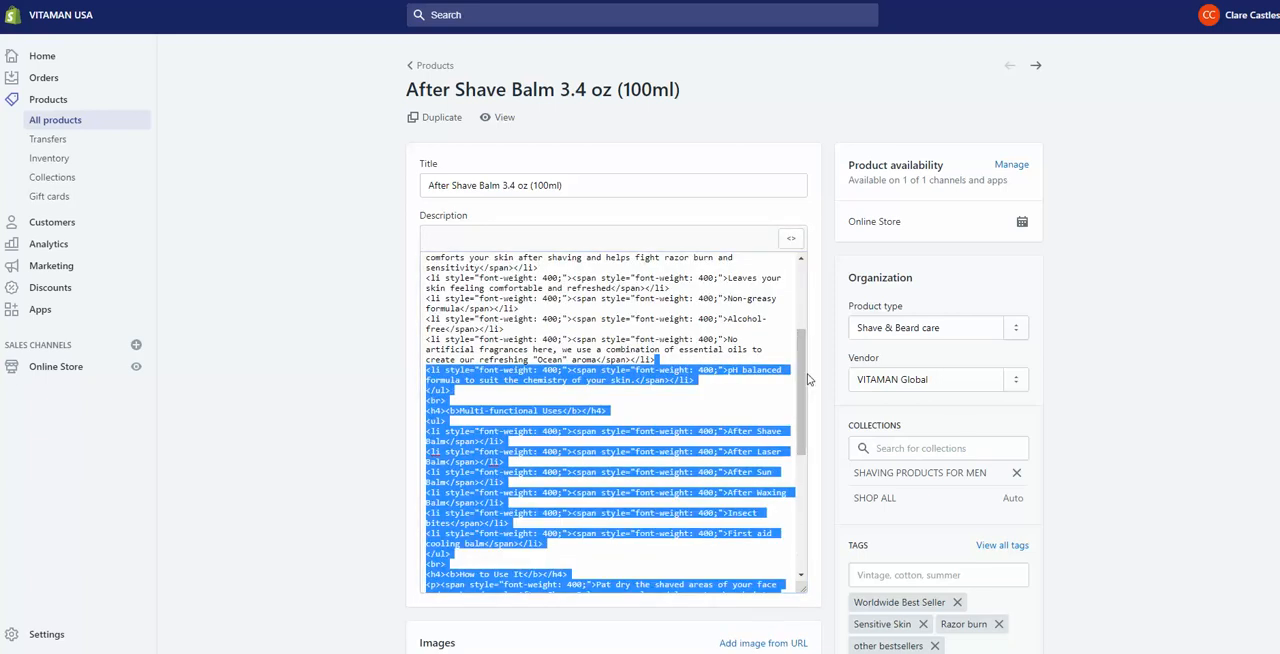
{"action": "scroll", "scroll_direction": "down", "scroll_amount": 3}
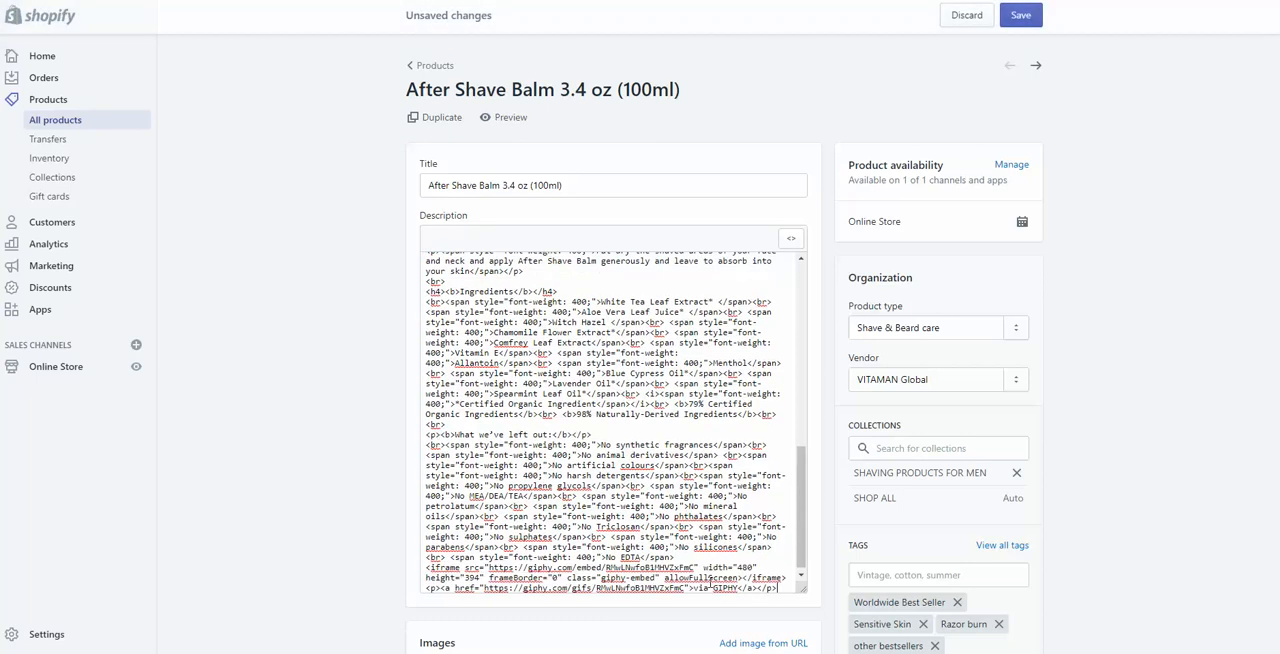
{"action": "left_click", "coordinate": [1020, 15]}
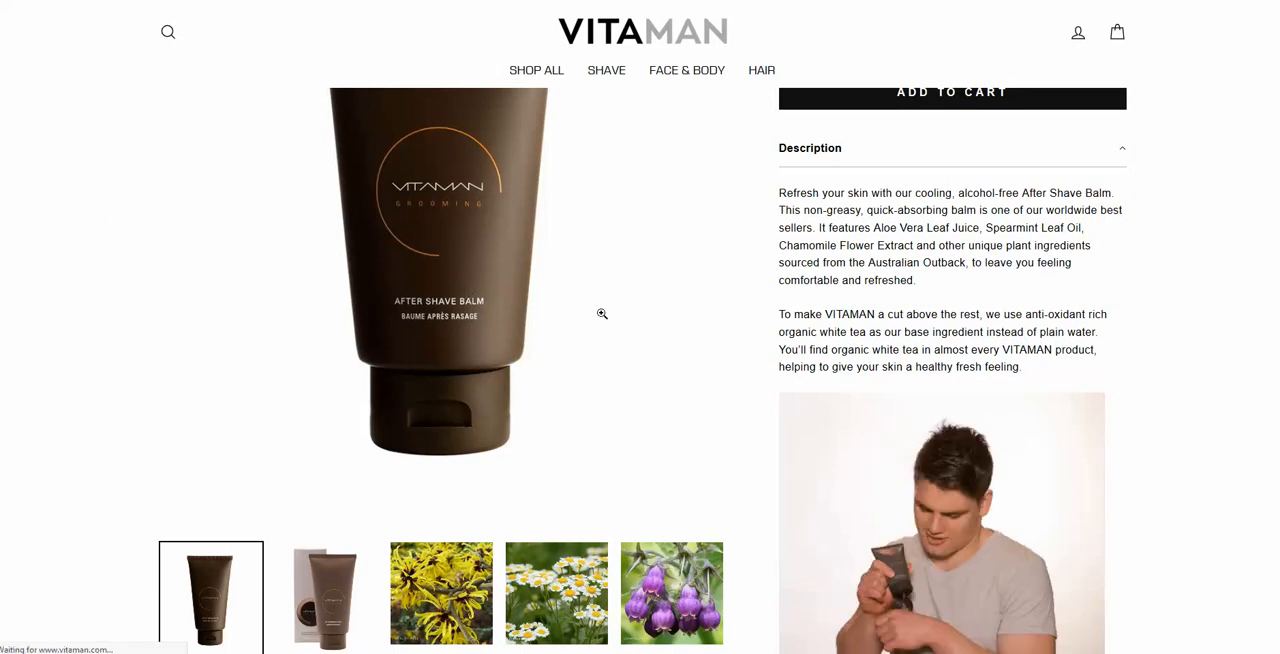
Step: Expand Ingredients and inspect the embedded GIF below the No EDTA list via right-click
{"action": "scroll", "scroll_direction": "down", "scroll_amount": 3}
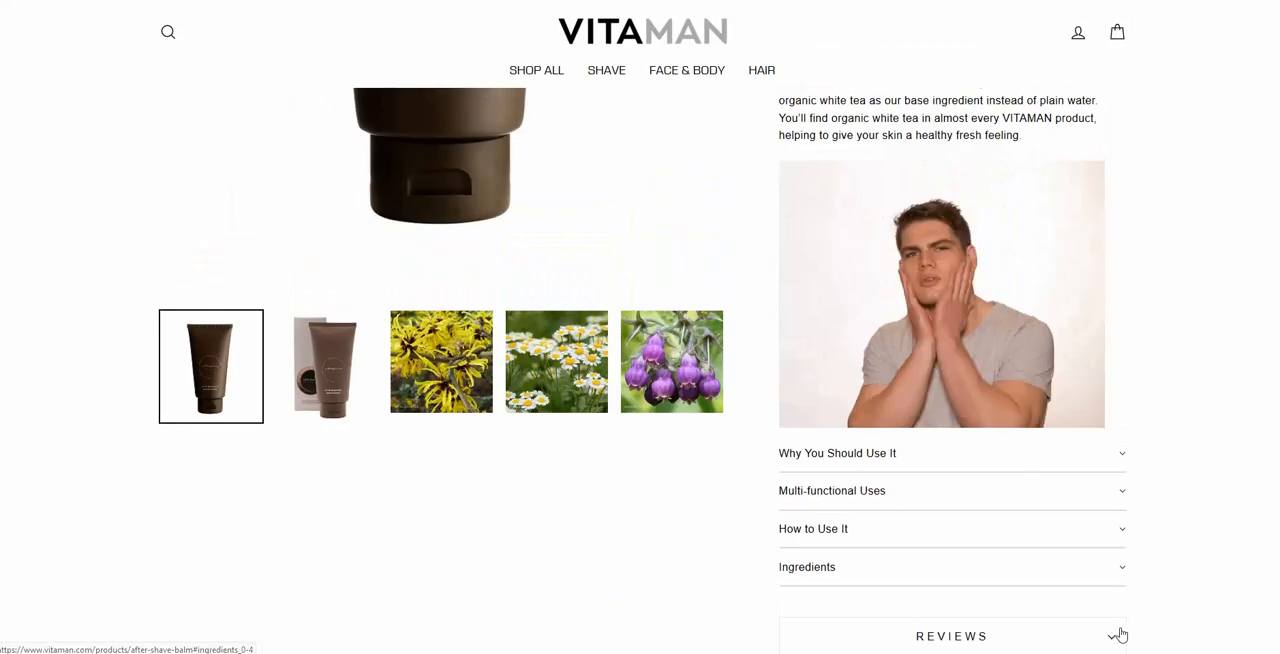
{"action": "left_click", "coordinate": [807, 567]}
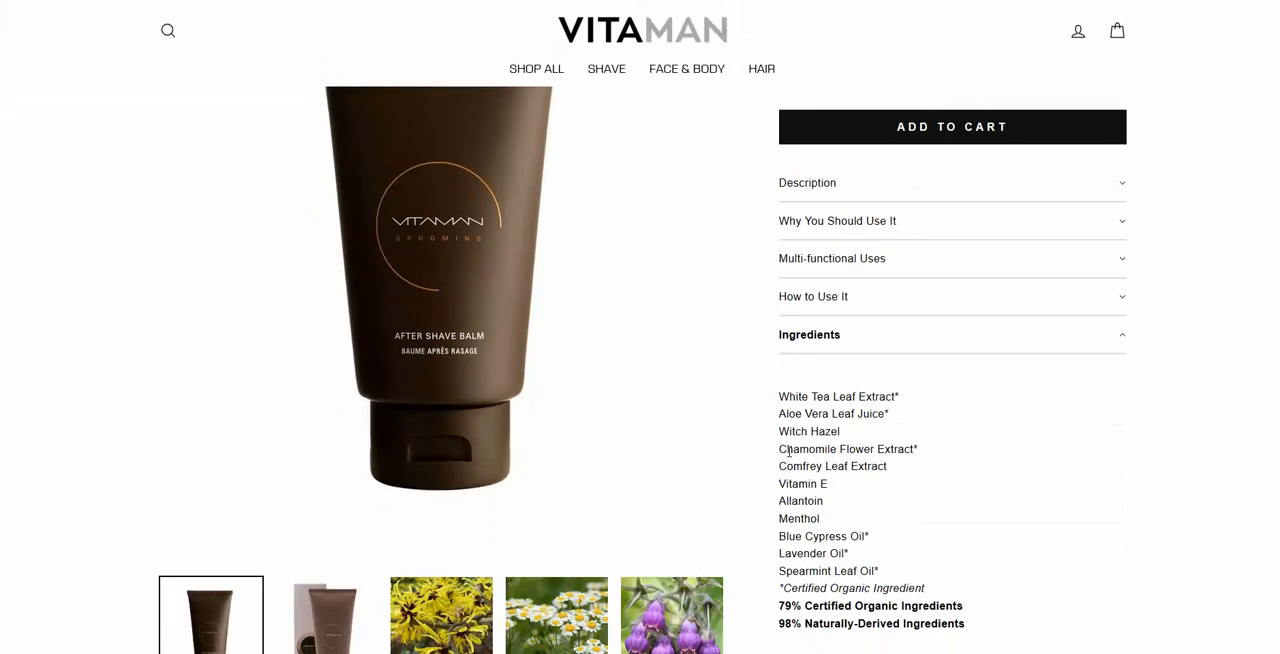
{"action": "scroll", "scroll_direction": "down", "scroll_amount": 3}
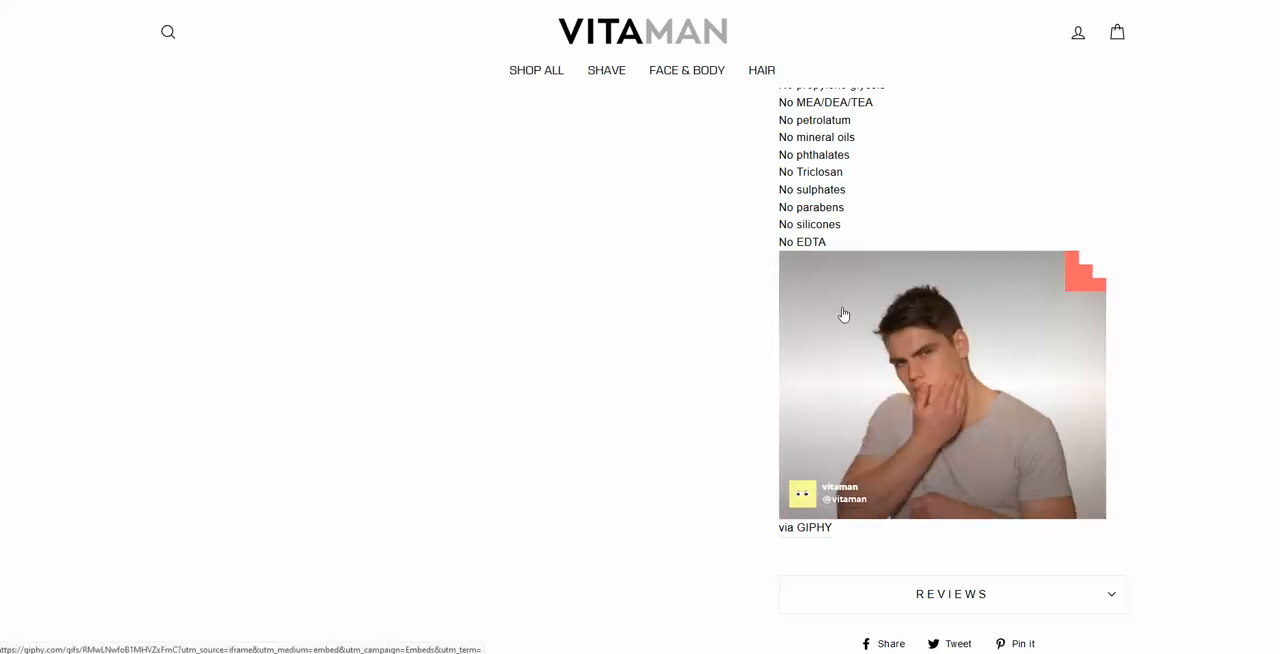
{"action": "right_click", "coordinate": [843, 314]}
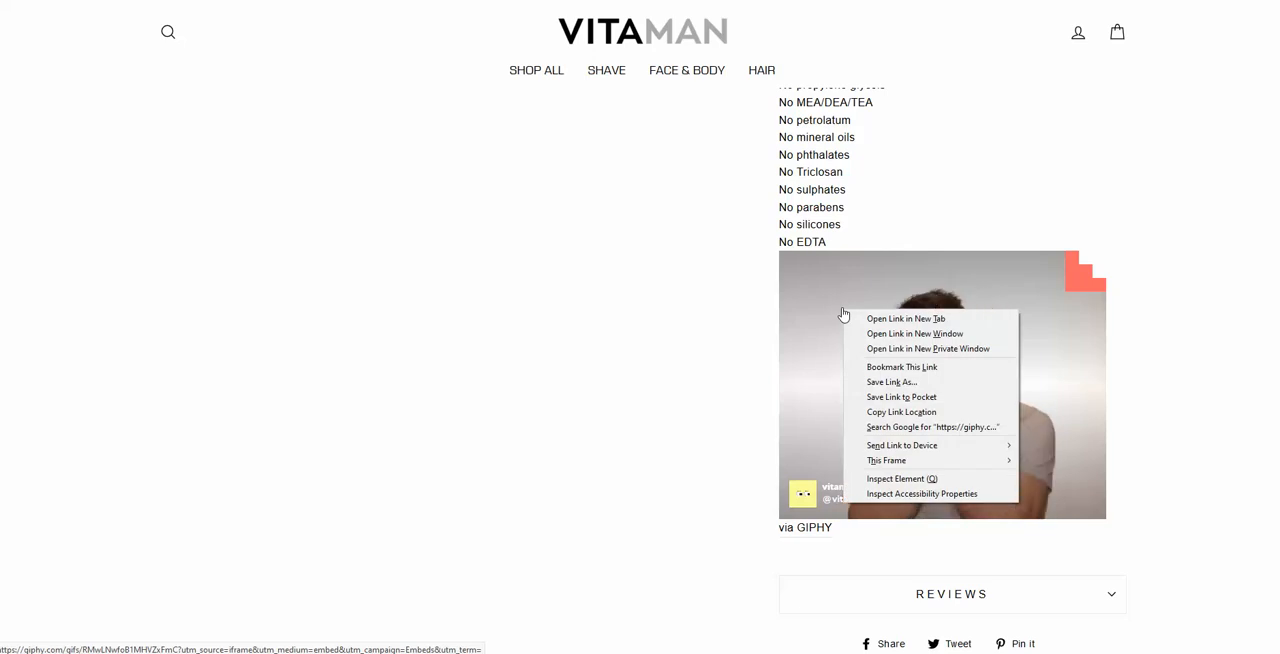
{"action": "left_click", "coordinate": [904, 318]}
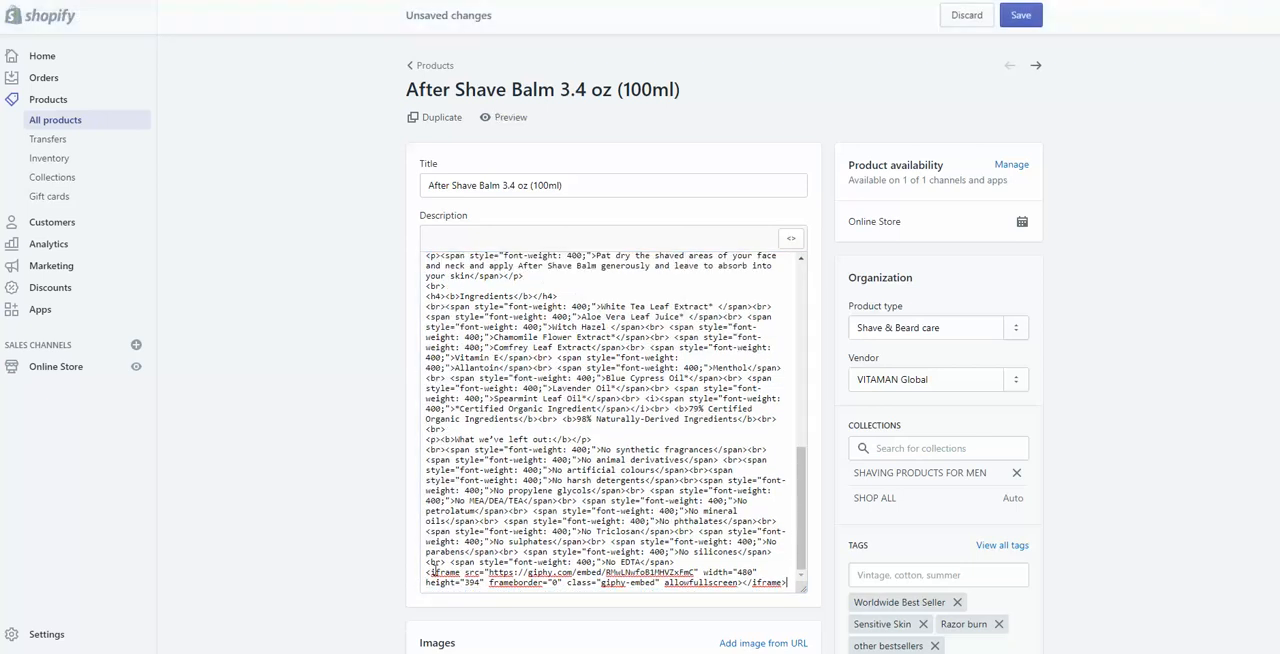
Step: Delete the Giphy iframe line from the HTML, return to the formatted editor, and save
{"action": "left_click", "coordinate": [1020, 15]}
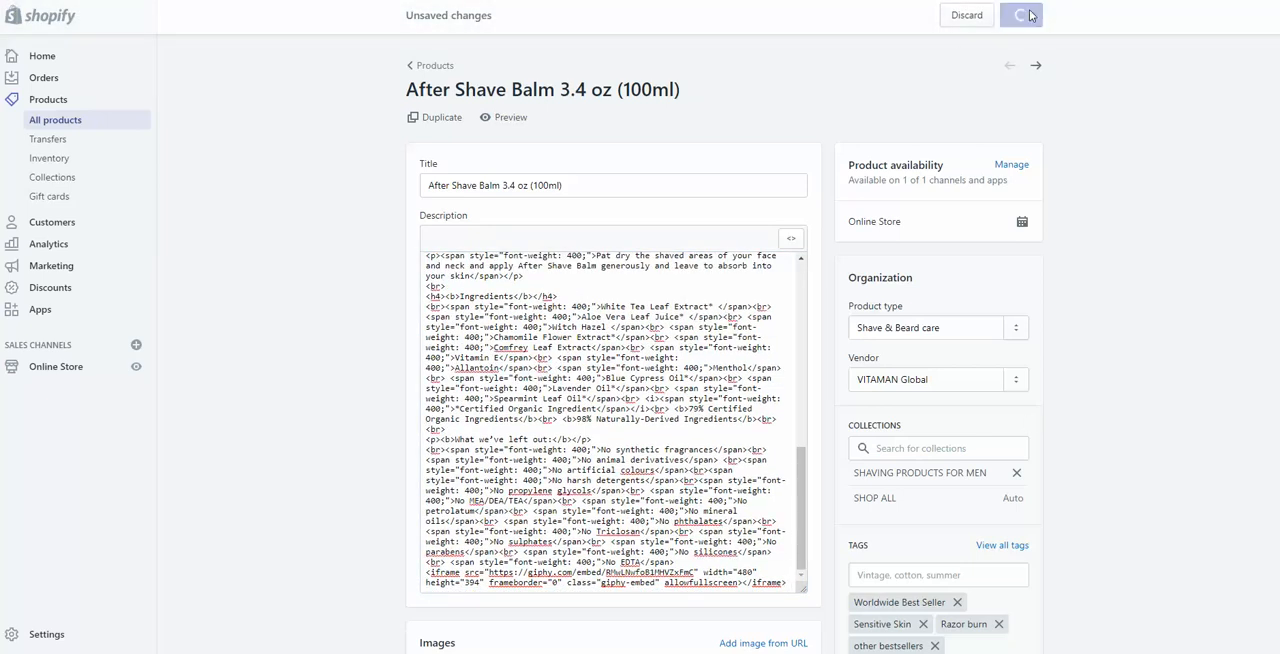
{"action": "left_click", "coordinate": [510, 117]}
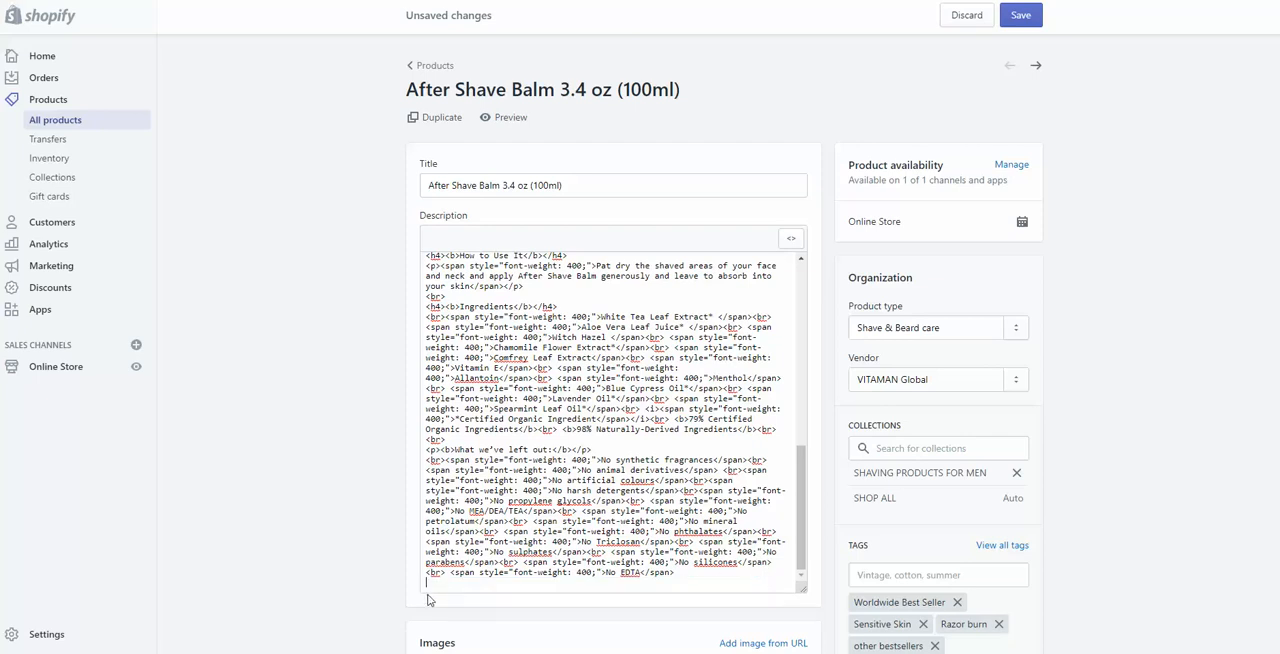
{"action": "left_click", "coordinate": [790, 238]}
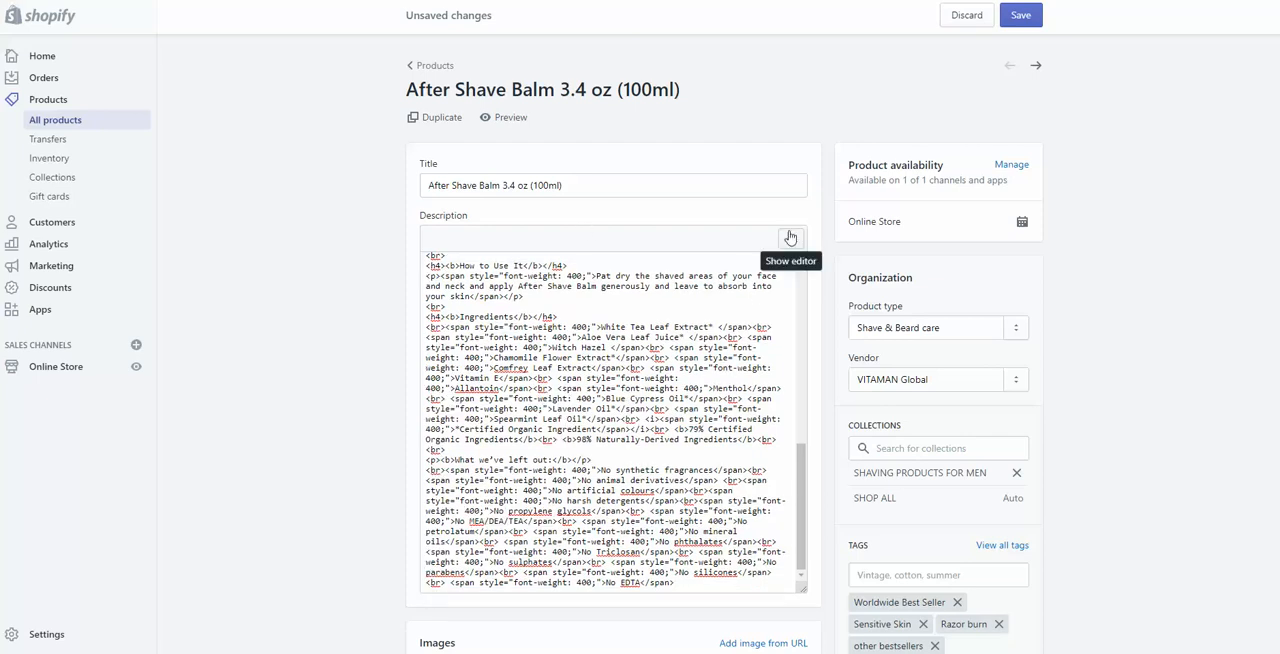
{"action": "left_click", "coordinate": [790, 238]}
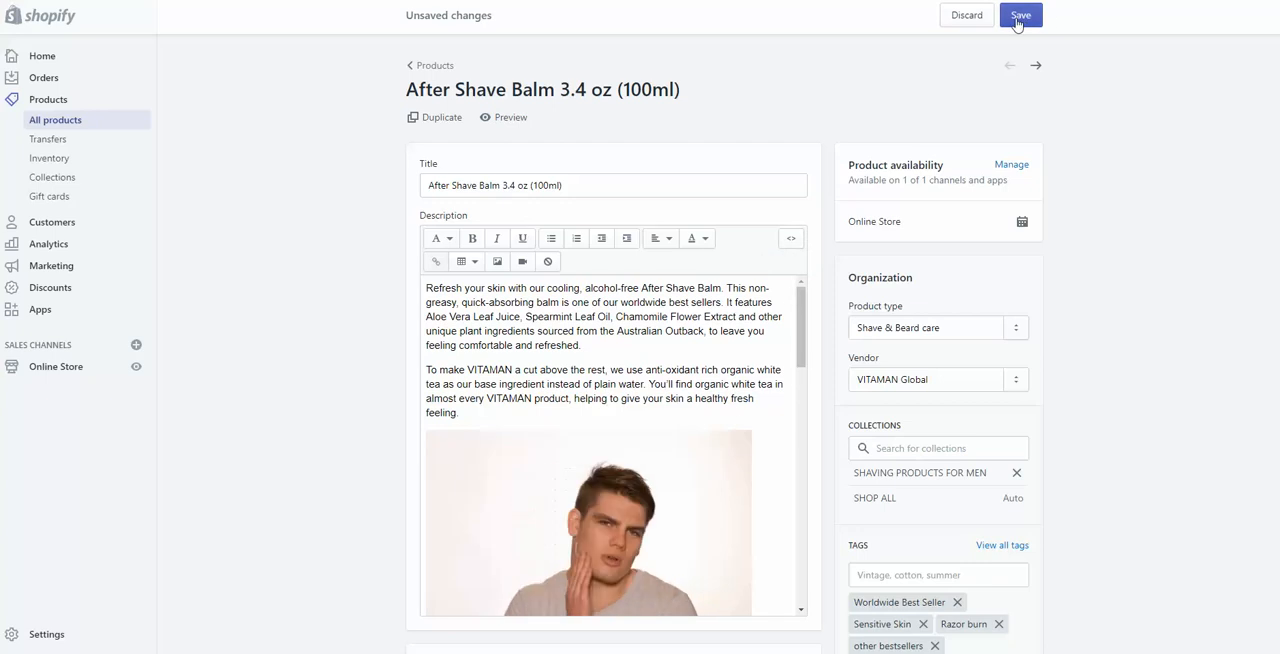